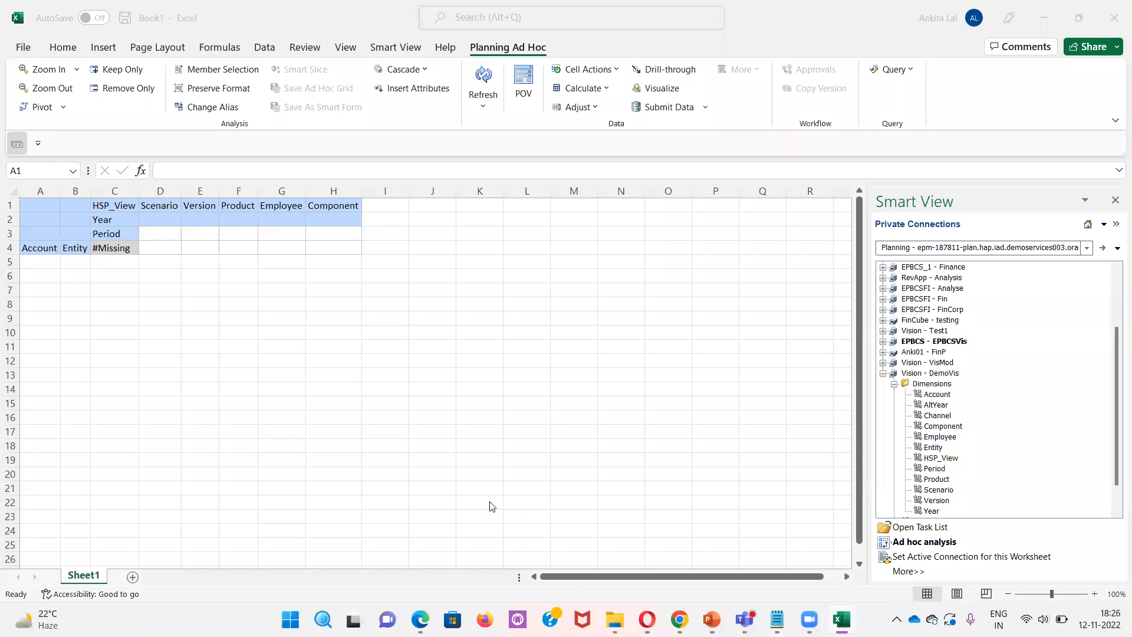
mouse_move(502, 396)
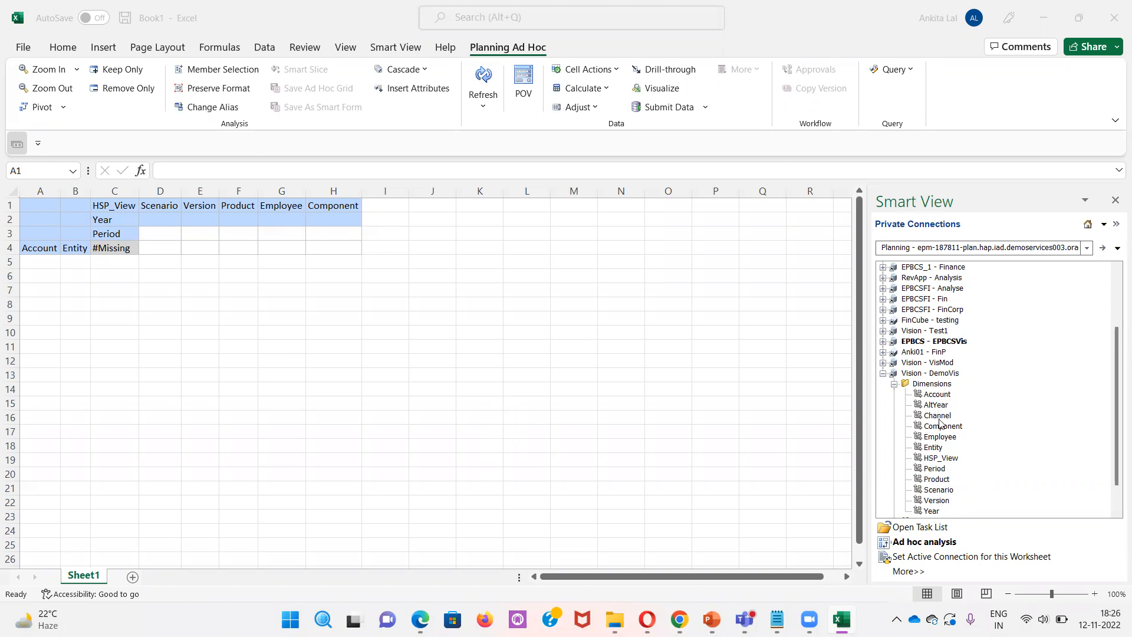
Open the Vision - DemoVis Component dimension for editing, clearing the old sheet contents and POV
click(930, 373)
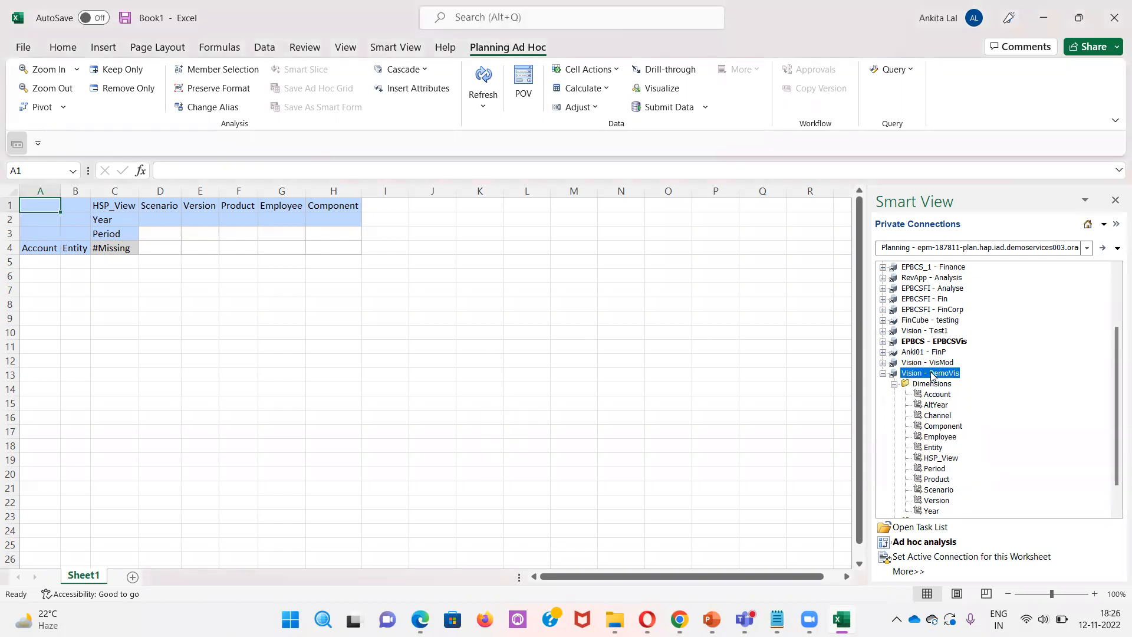
mouse_move(977, 381)
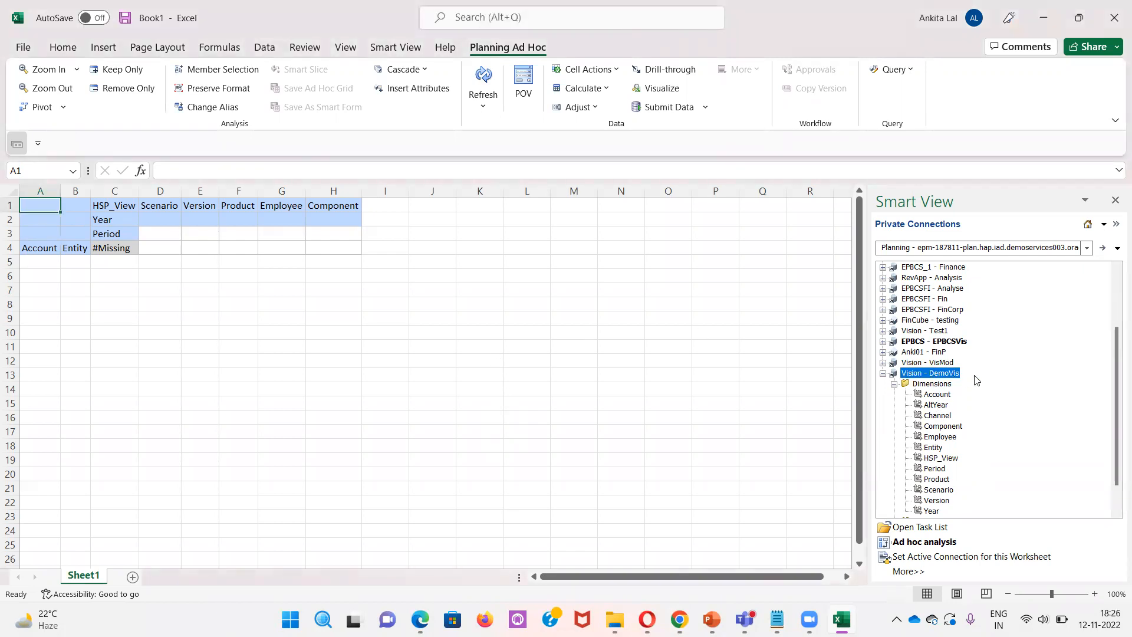
mouse_move(938, 391)
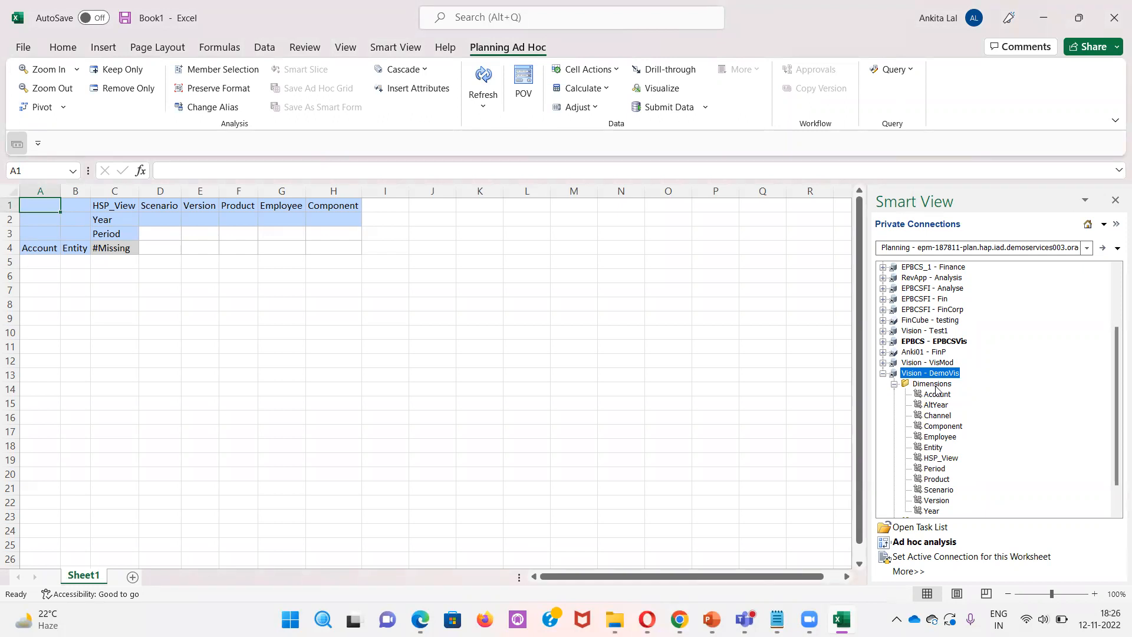
mouse_move(937, 431)
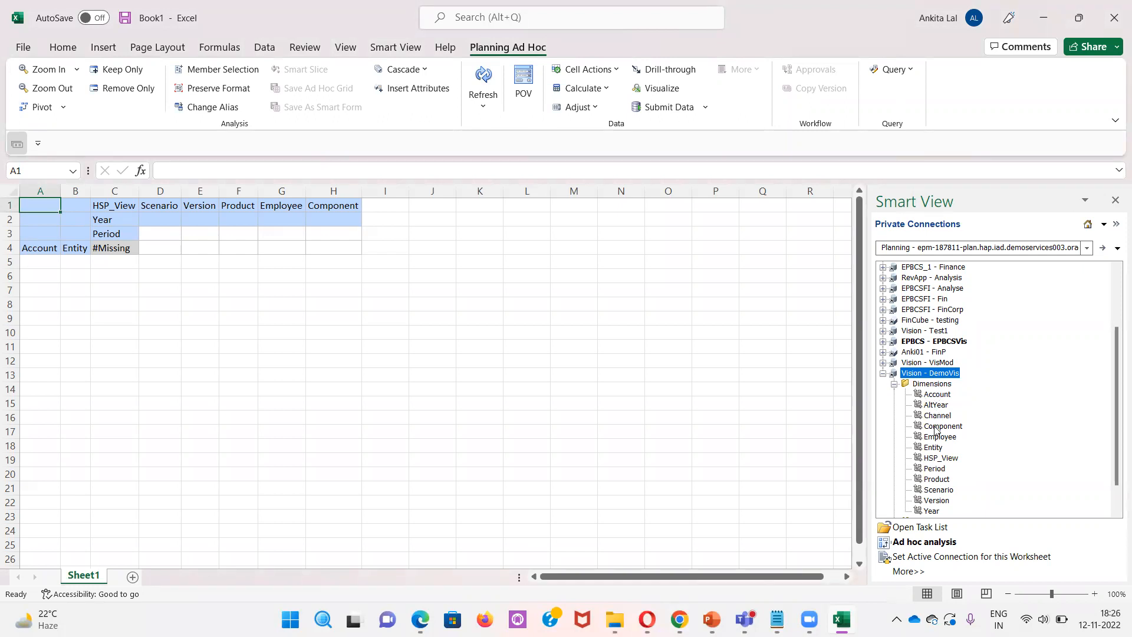
click(941, 436)
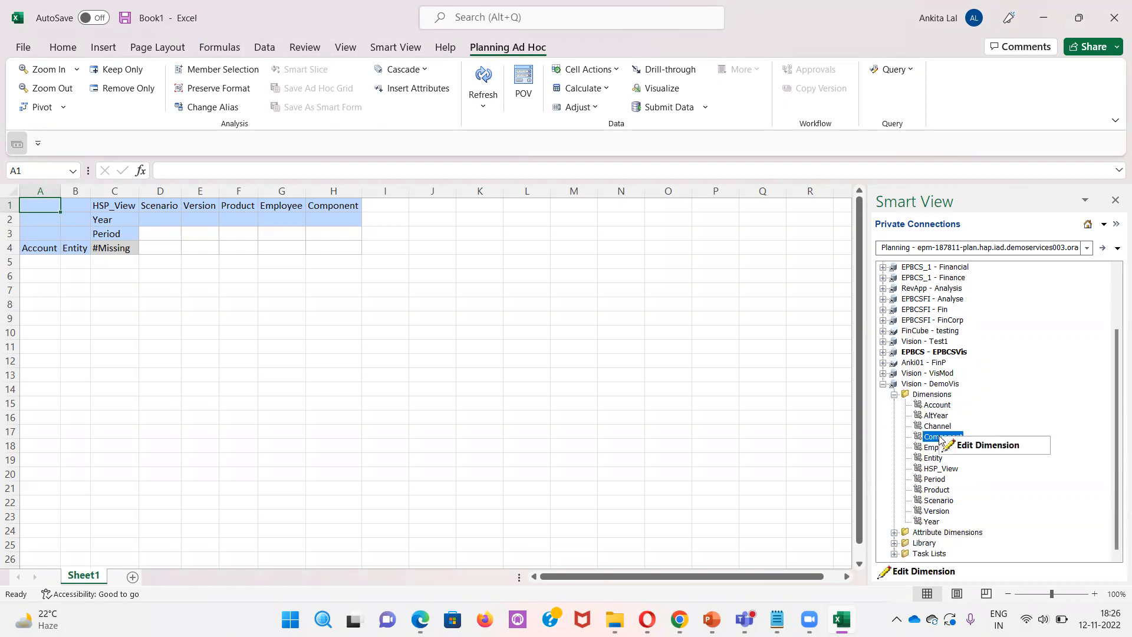
mouse_move(988, 445)
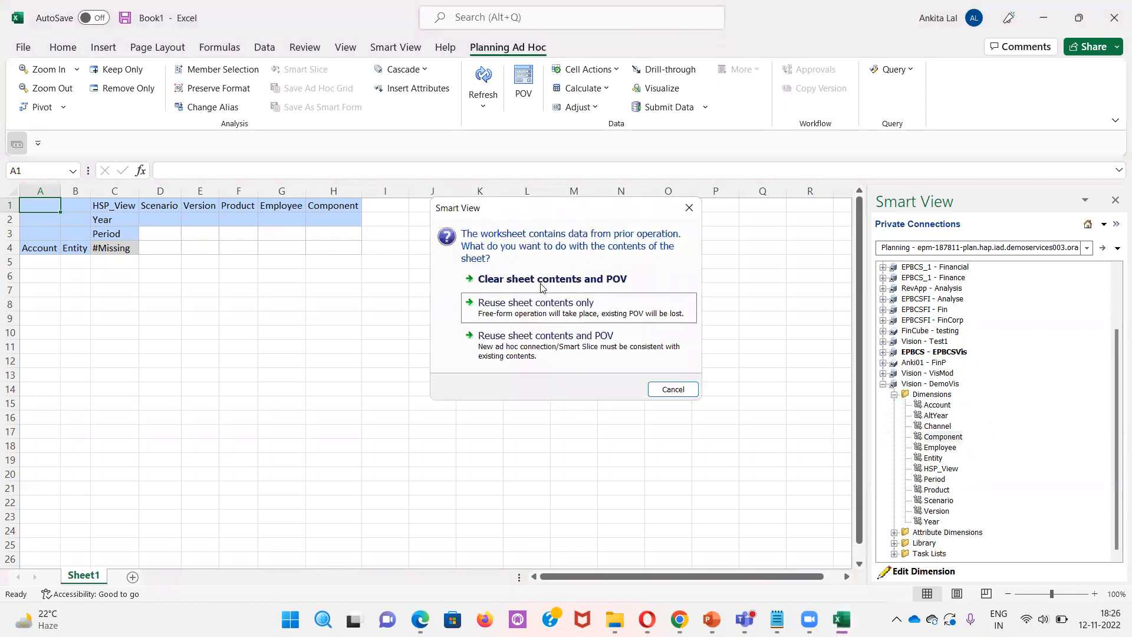
click(552, 280)
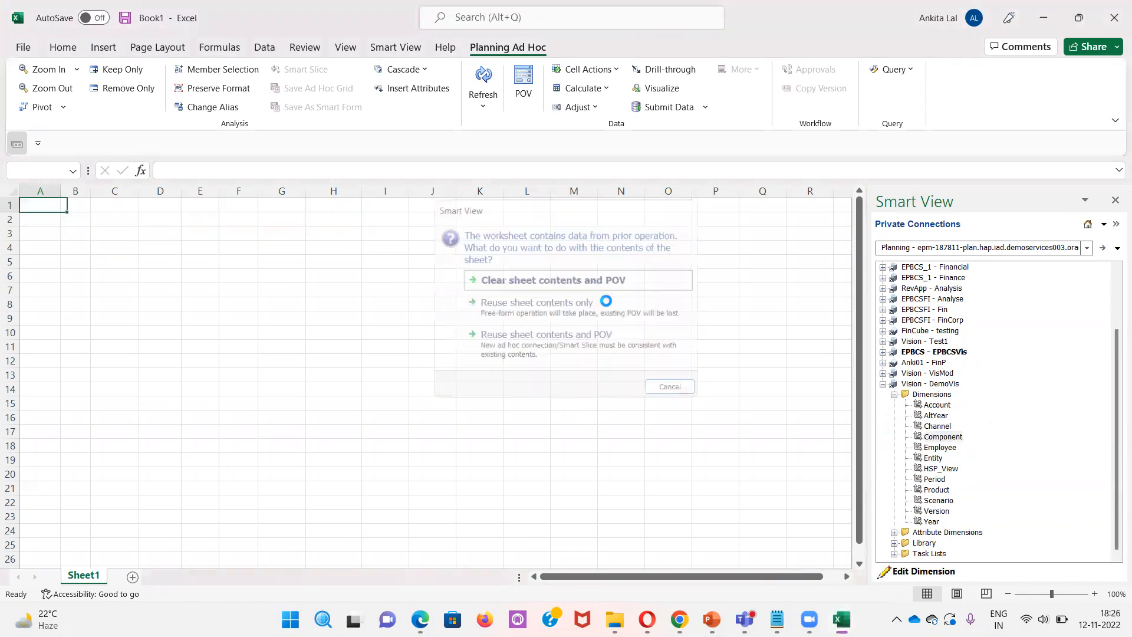
click(553, 279)
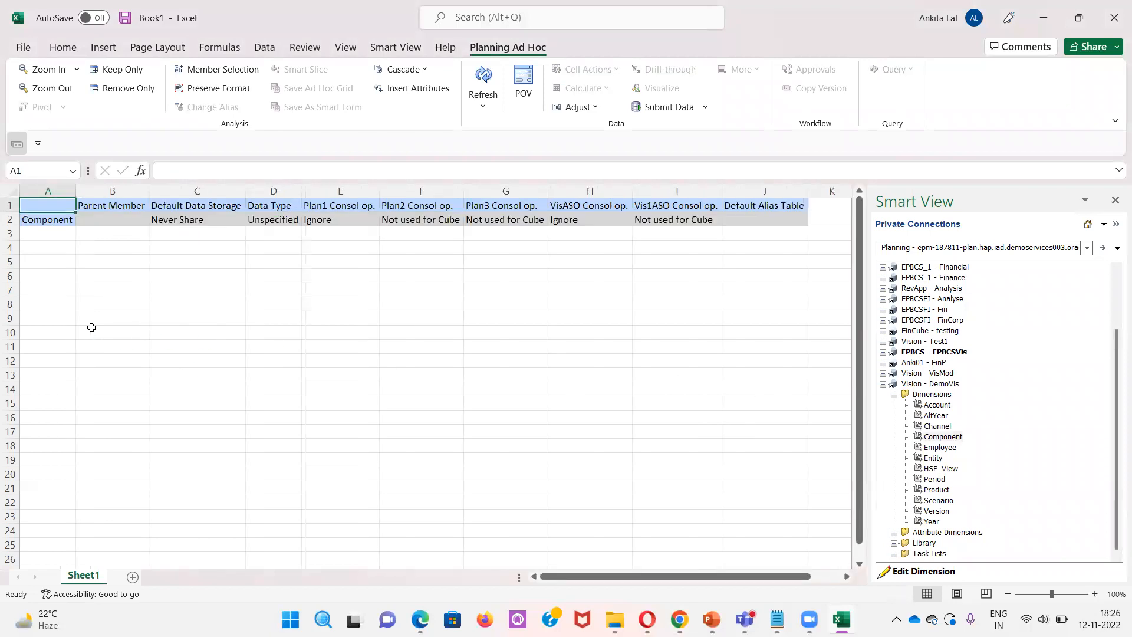
mouse_move(40, 220)
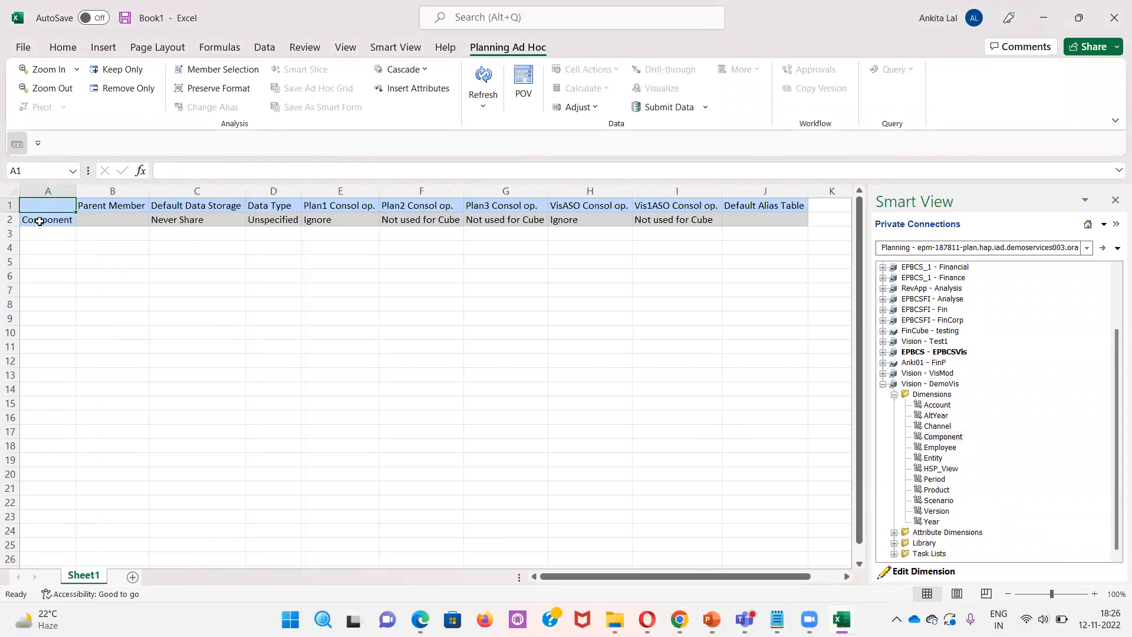
Zoom into Component to list its child members and select Additional Benefits
click(48, 220)
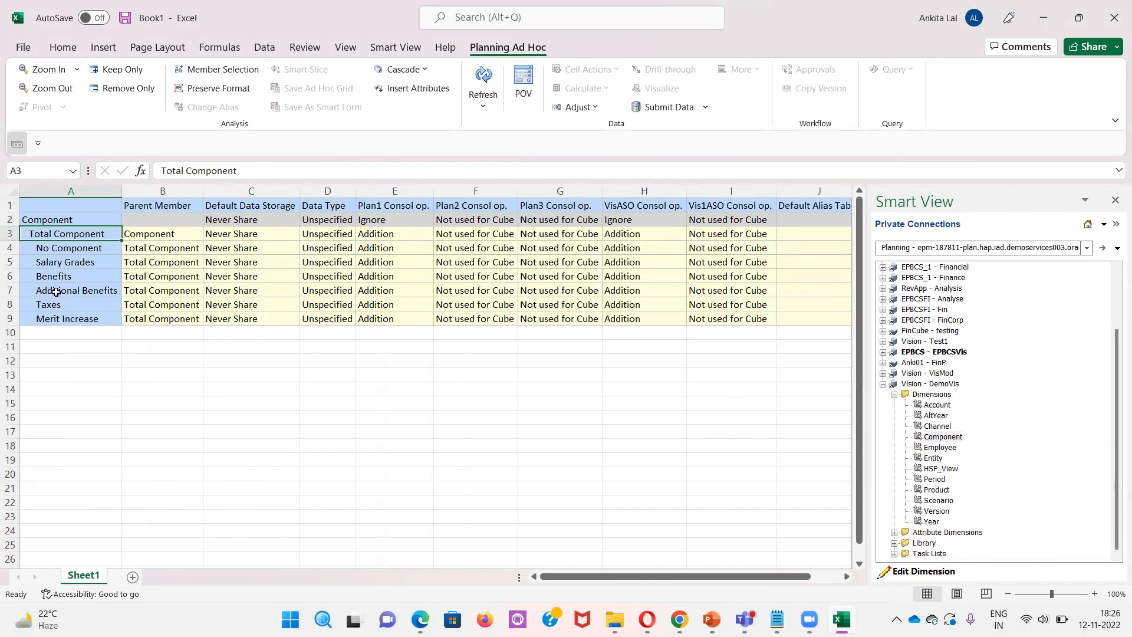
click(77, 290)
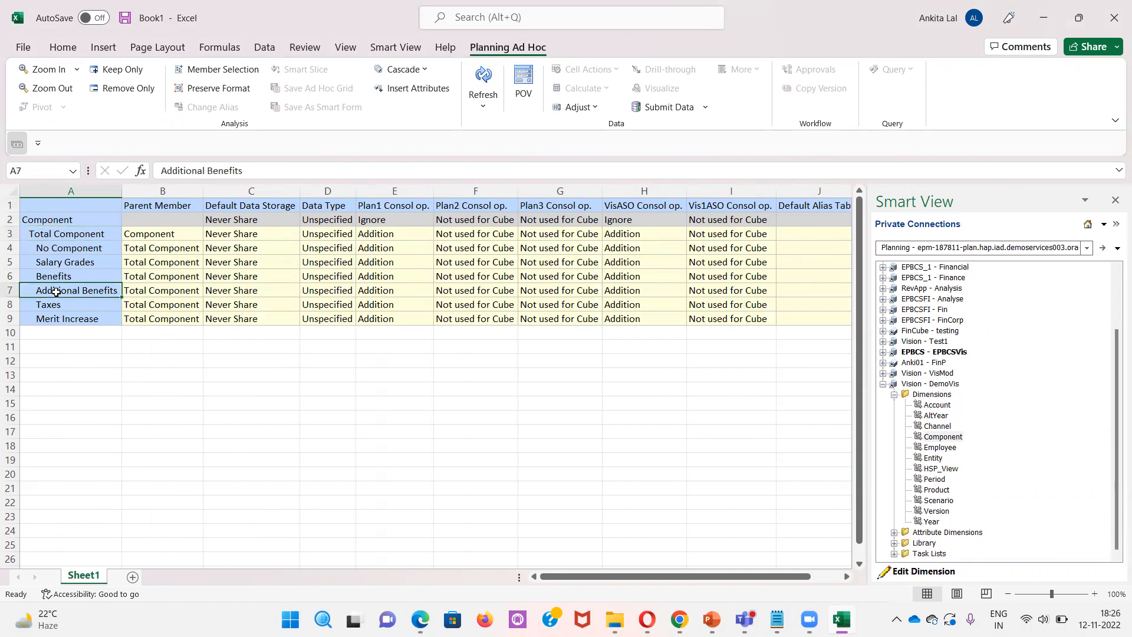
mouse_move(43, 297)
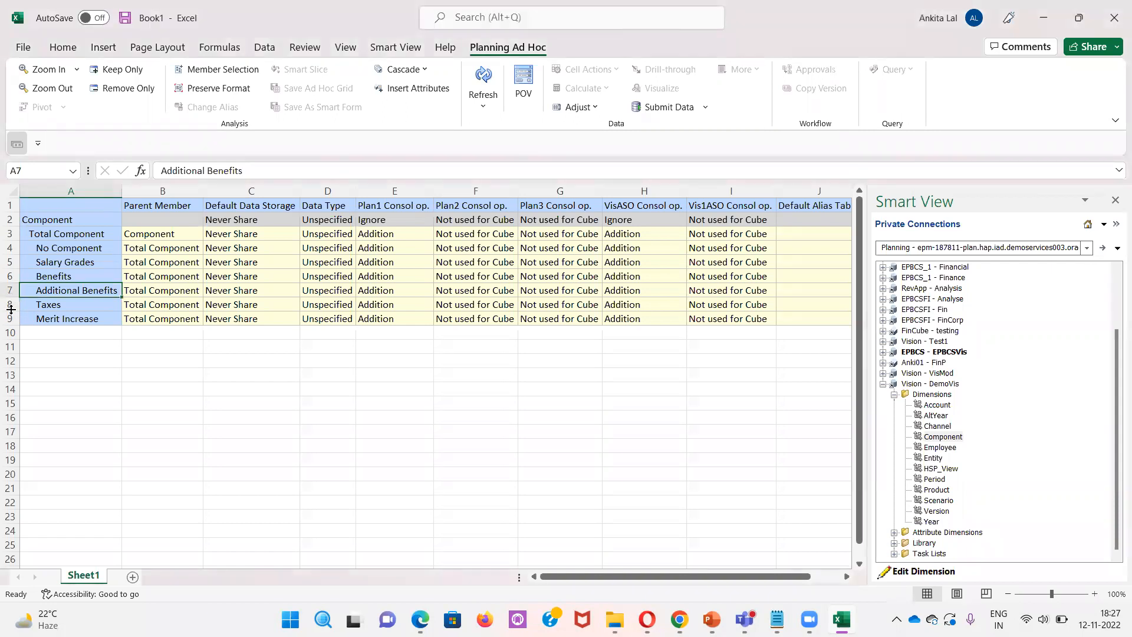
Insert a blank row 8 below Additional Benefits and enter the member name 'Bonus Earning'
click(10, 304)
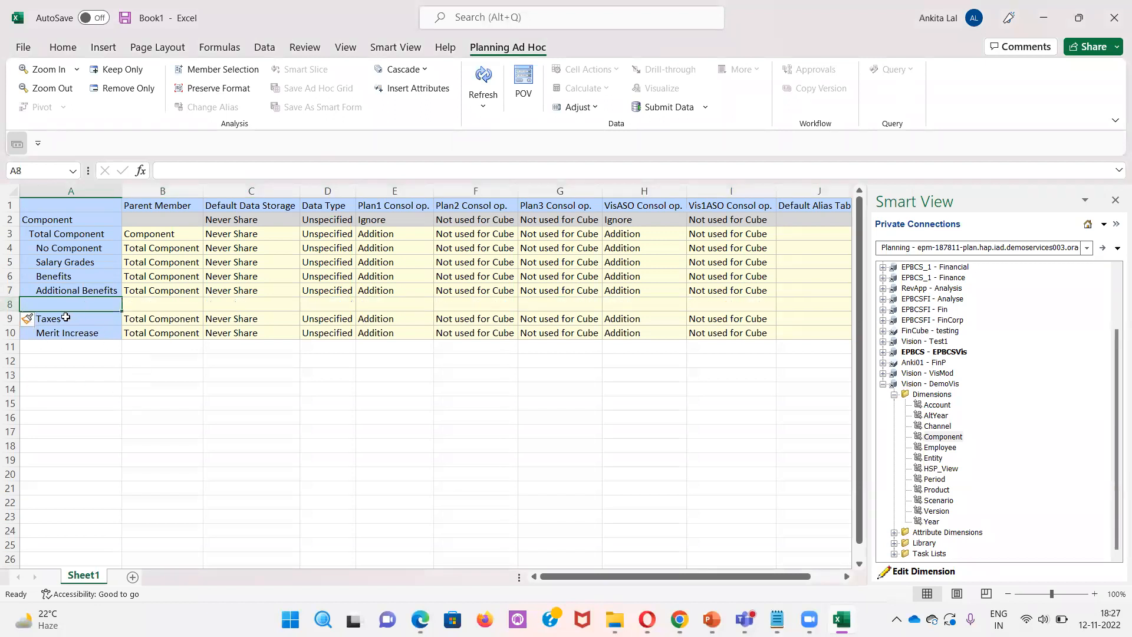
mouse_move(90, 316)
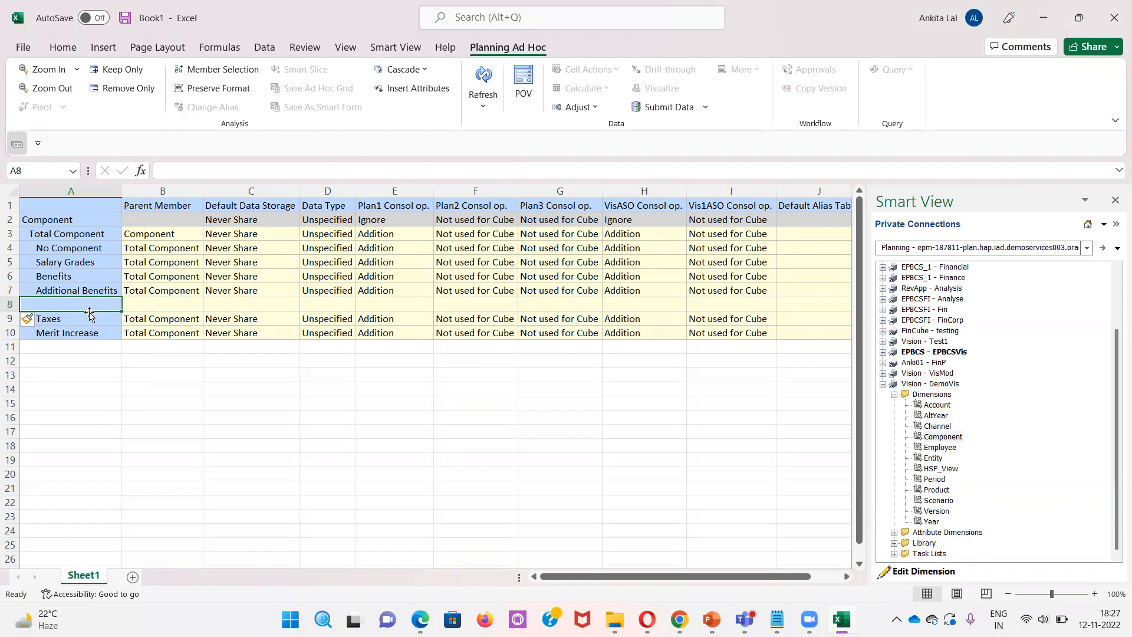
text(Bon)
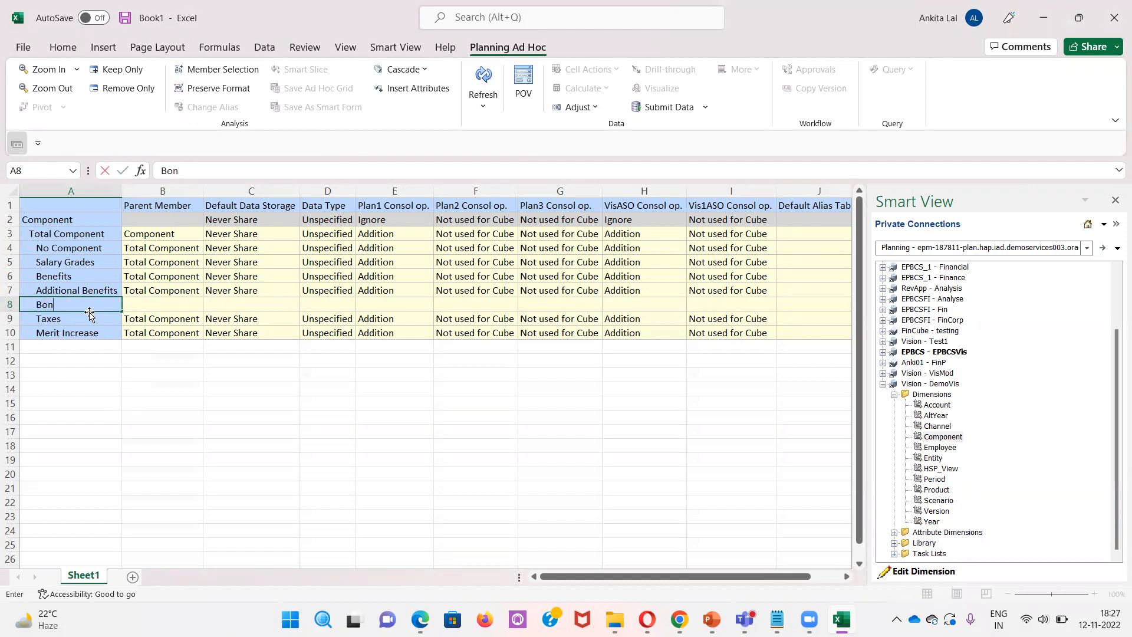
text(us Ea)
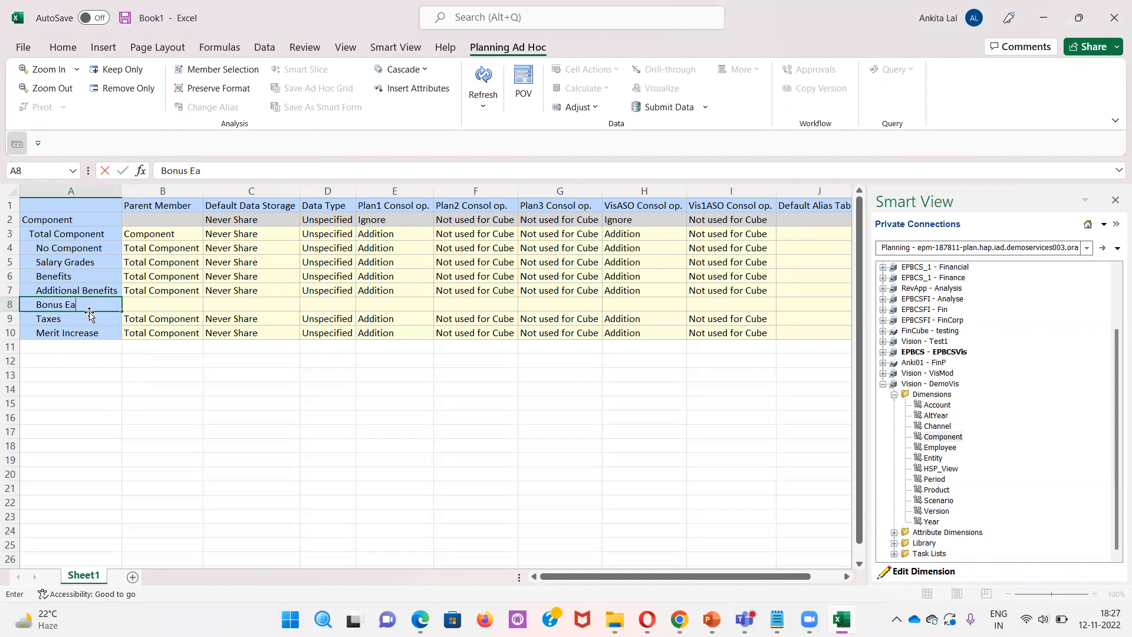
text(rning)
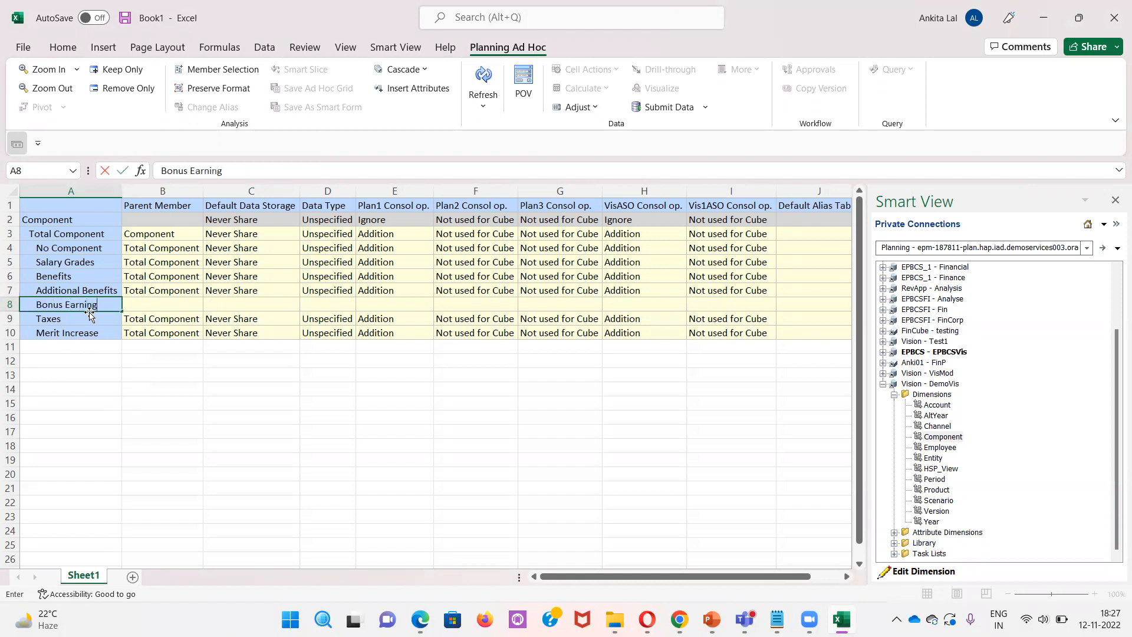
Enter 'Additional Benefits' as Bonus Earning's parent member in cell B8
click(162, 305)
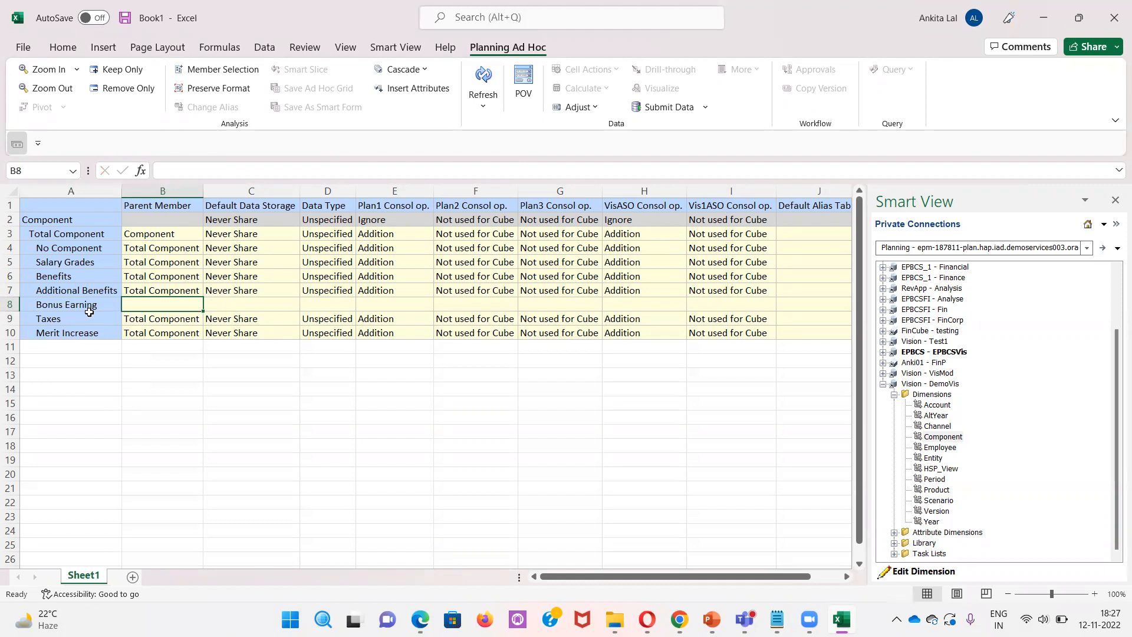
text(A)
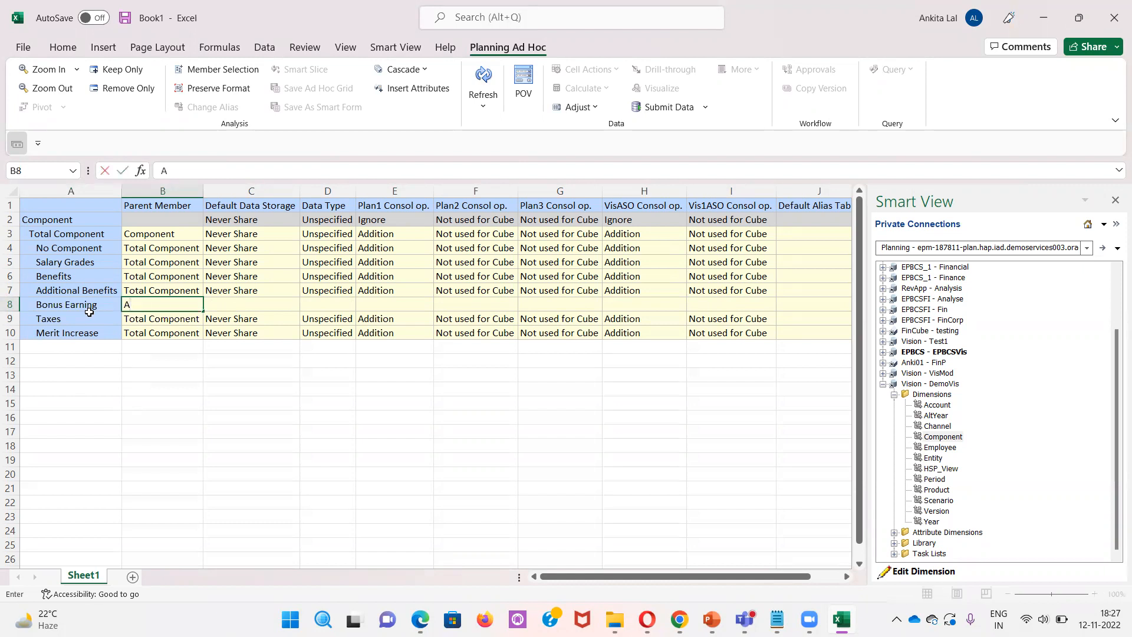
text(dditiona)
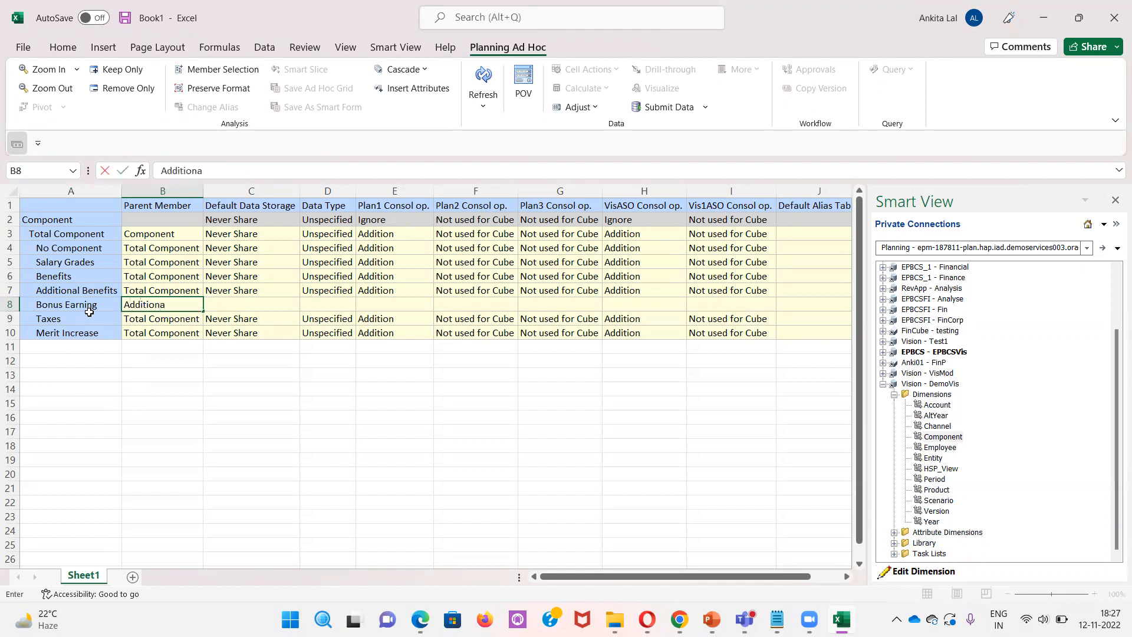
text(l)
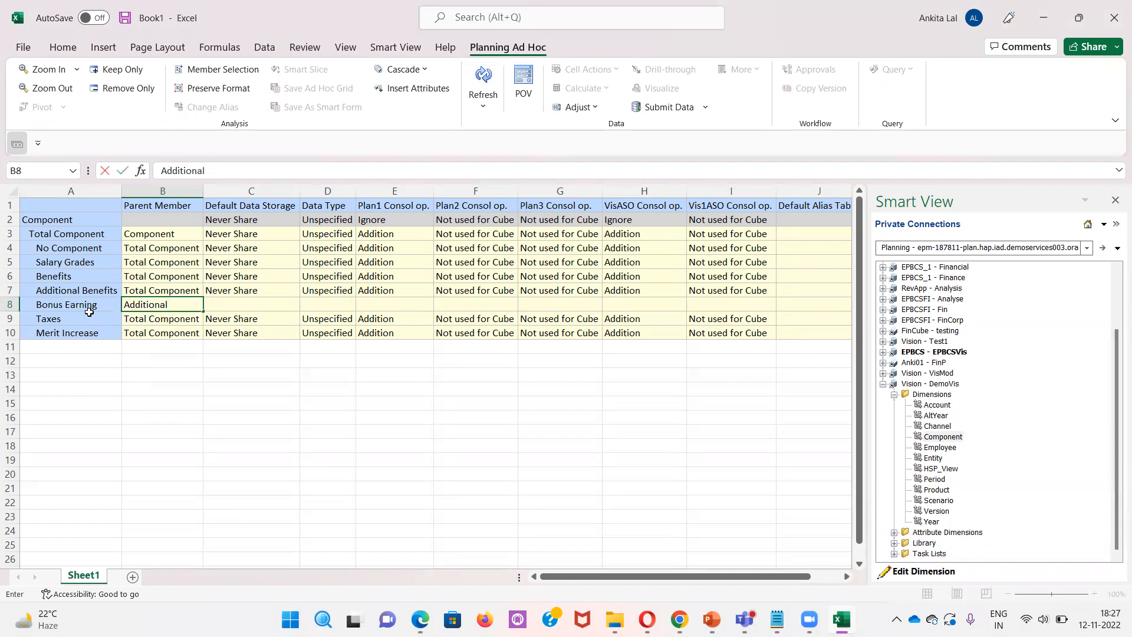
text(Benefi)
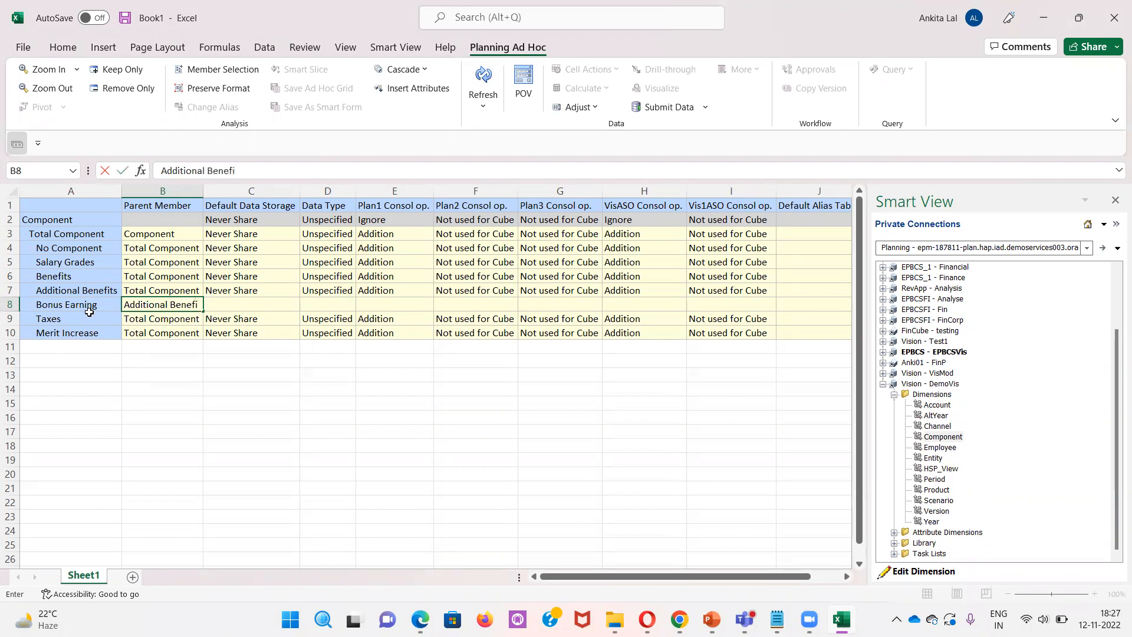
text(ts)
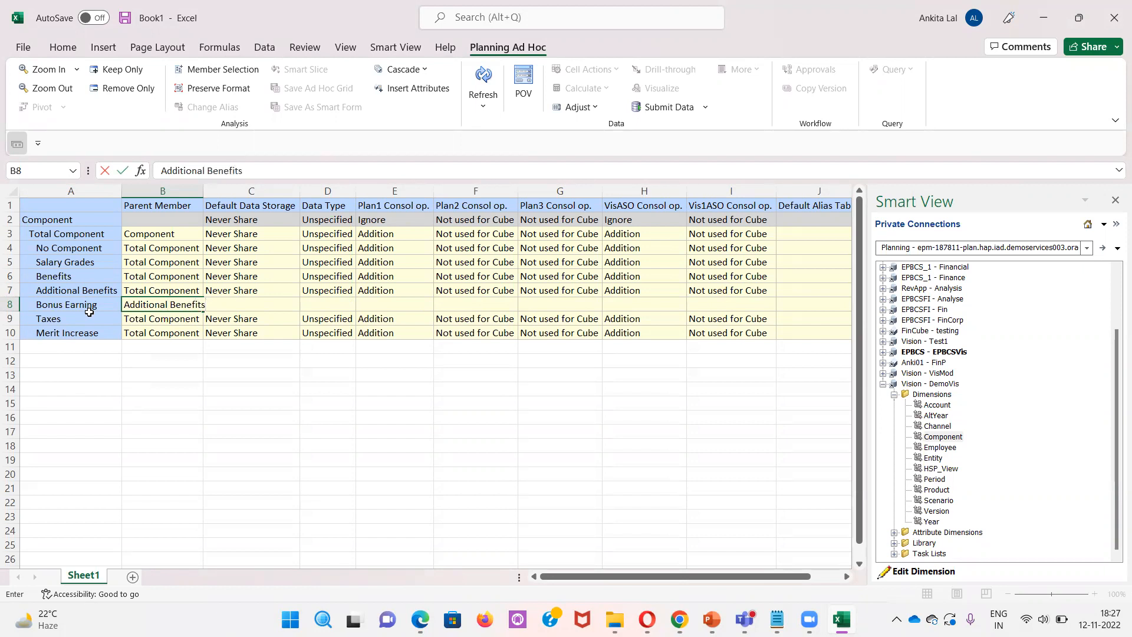
click(250, 304)
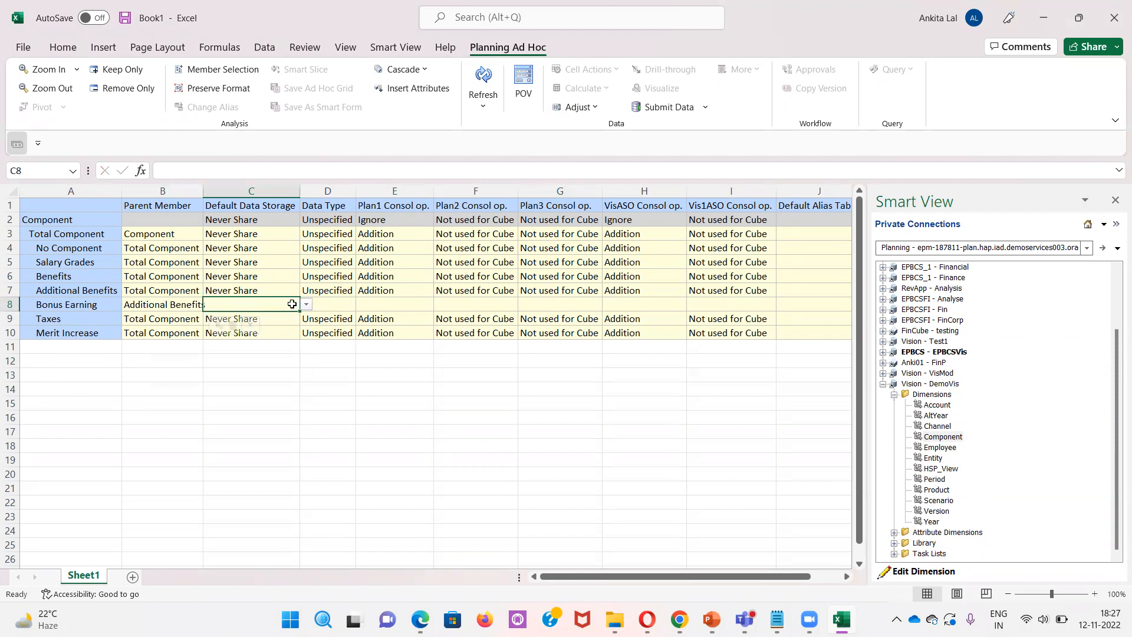
mouse_move(341, 301)
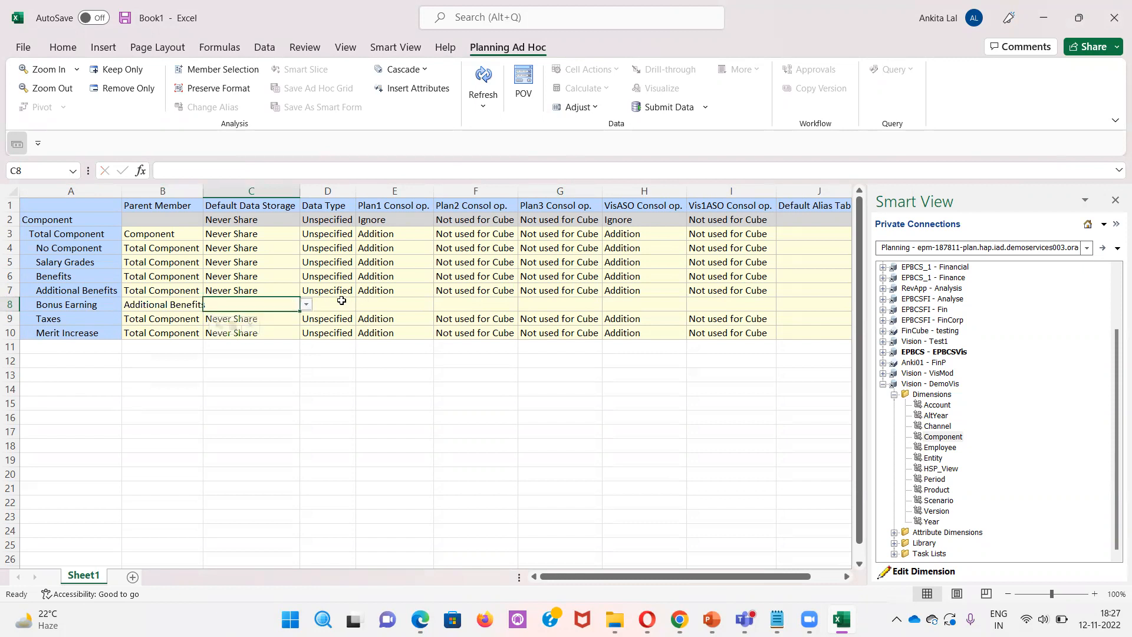
mouse_move(665, 107)
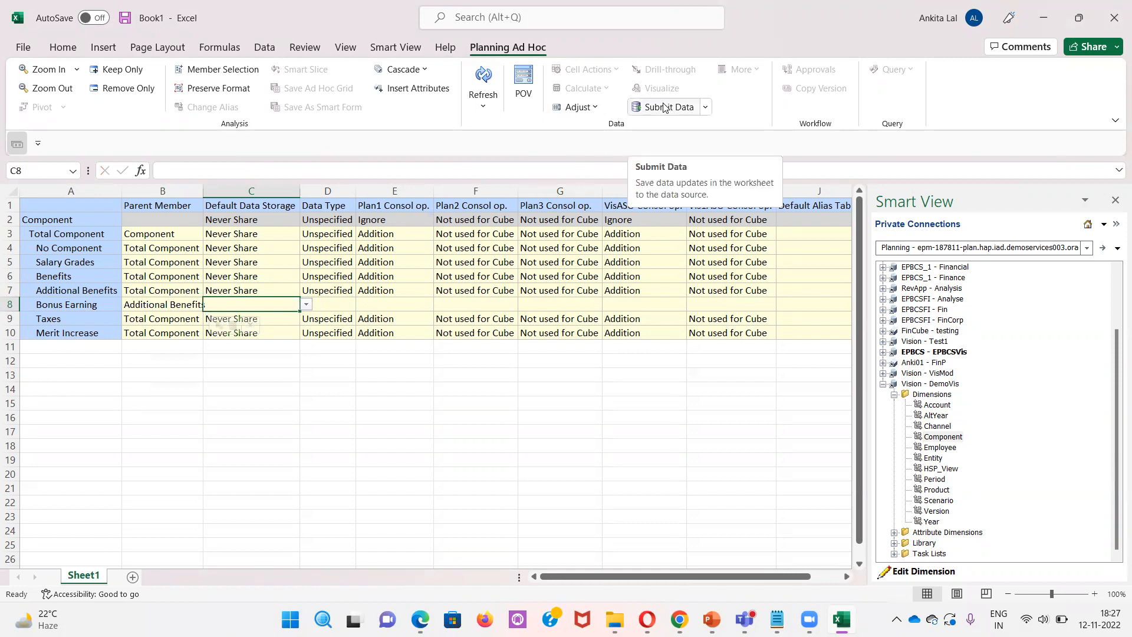
click(666, 107)
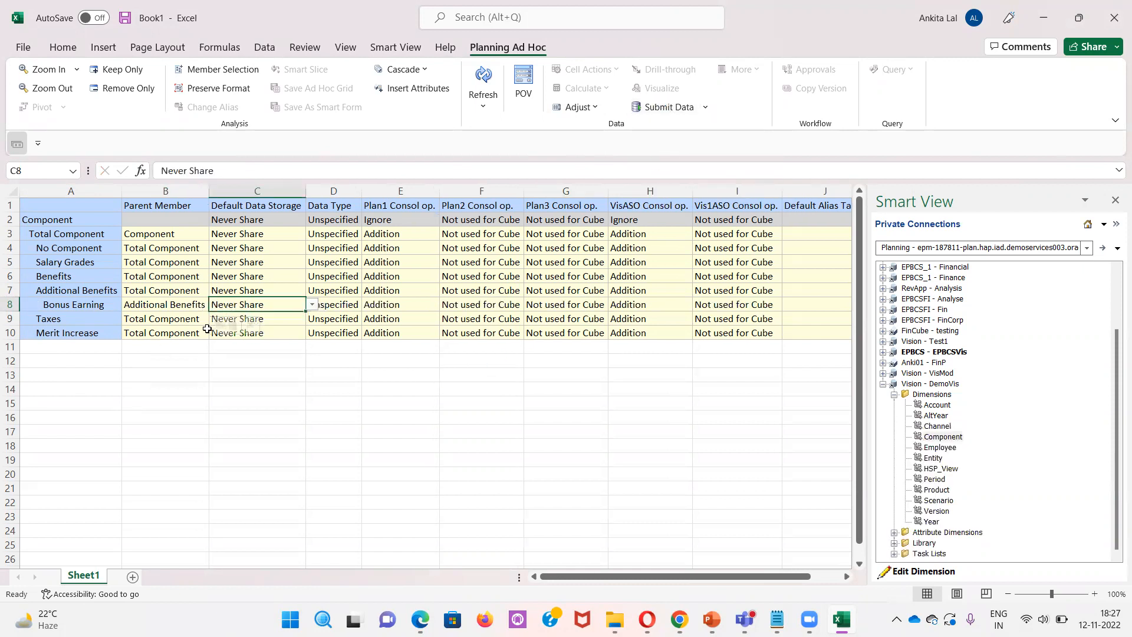
mouse_move(97, 306)
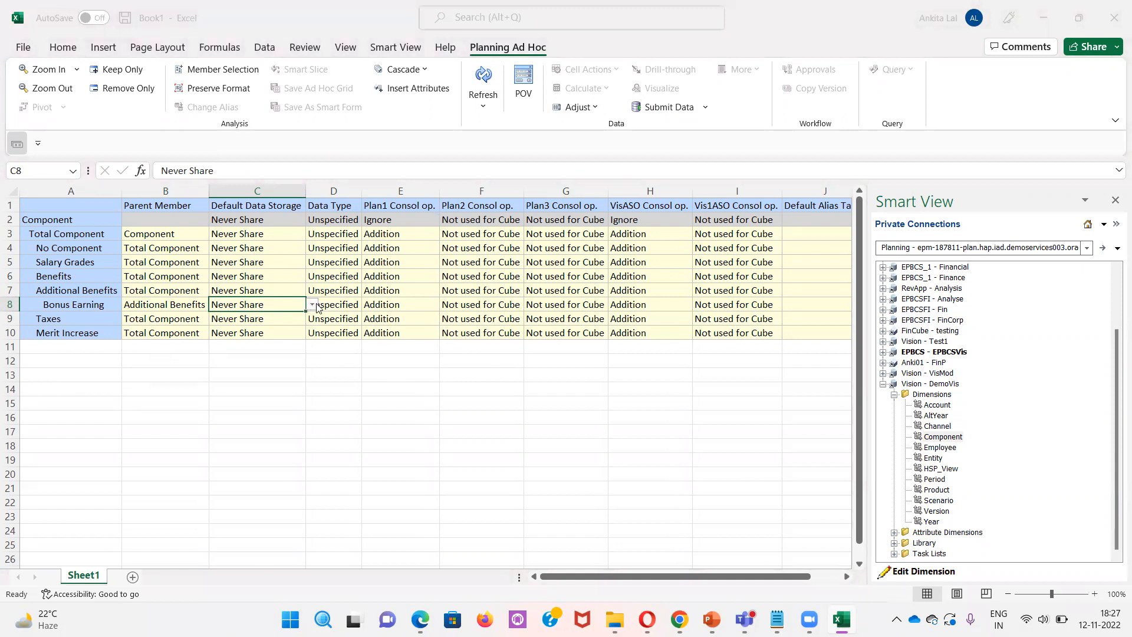
click(312, 304)
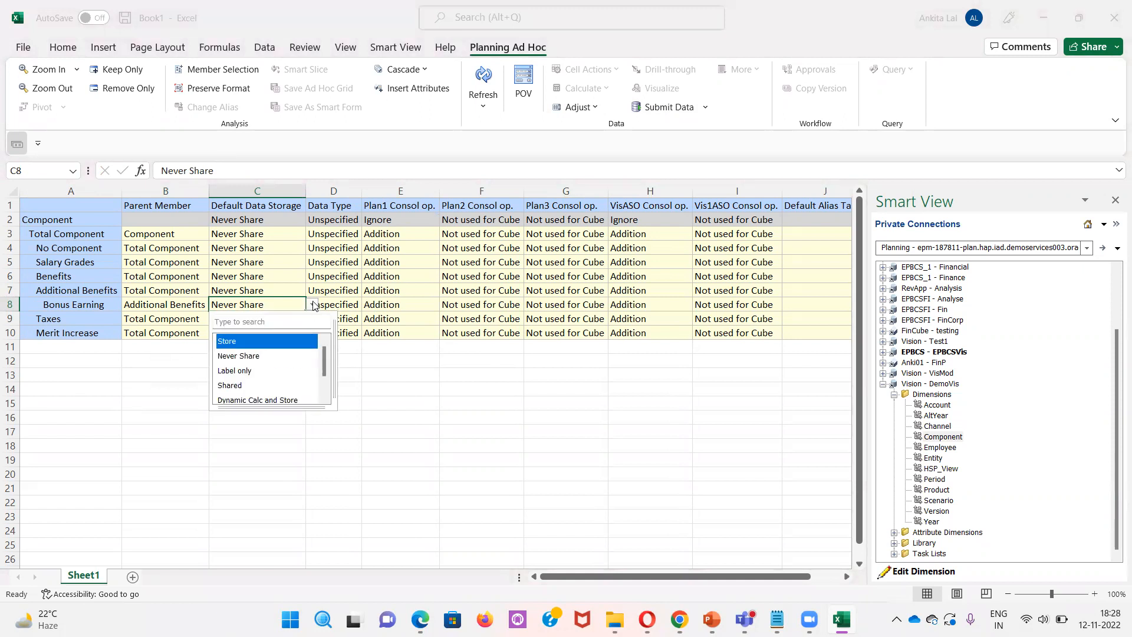
mouse_move(260, 371)
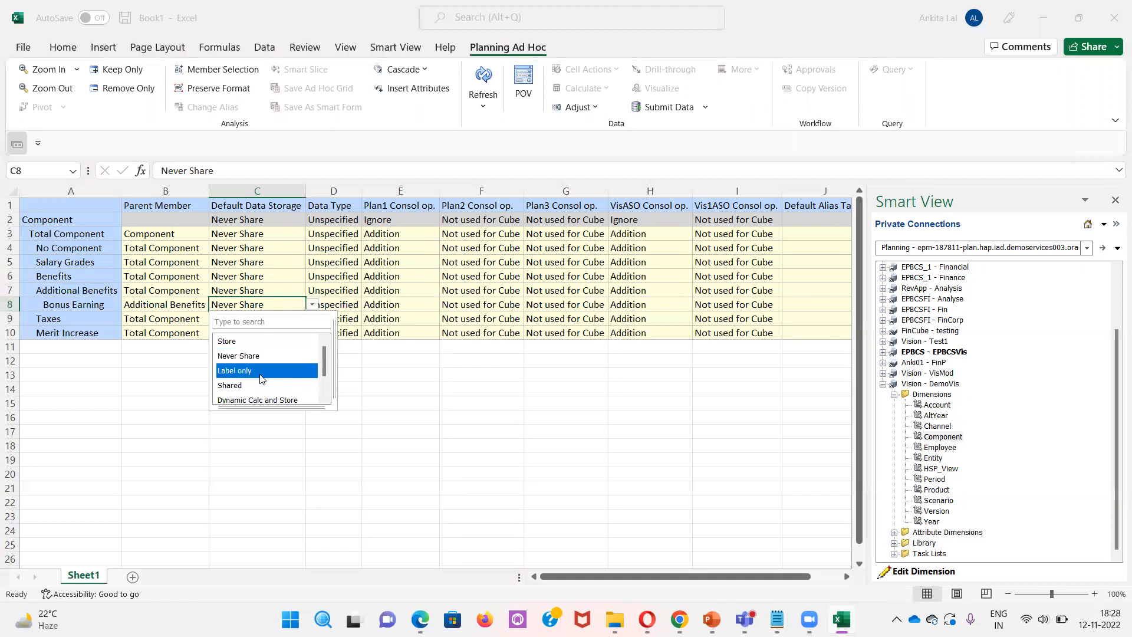
mouse_move(256, 355)
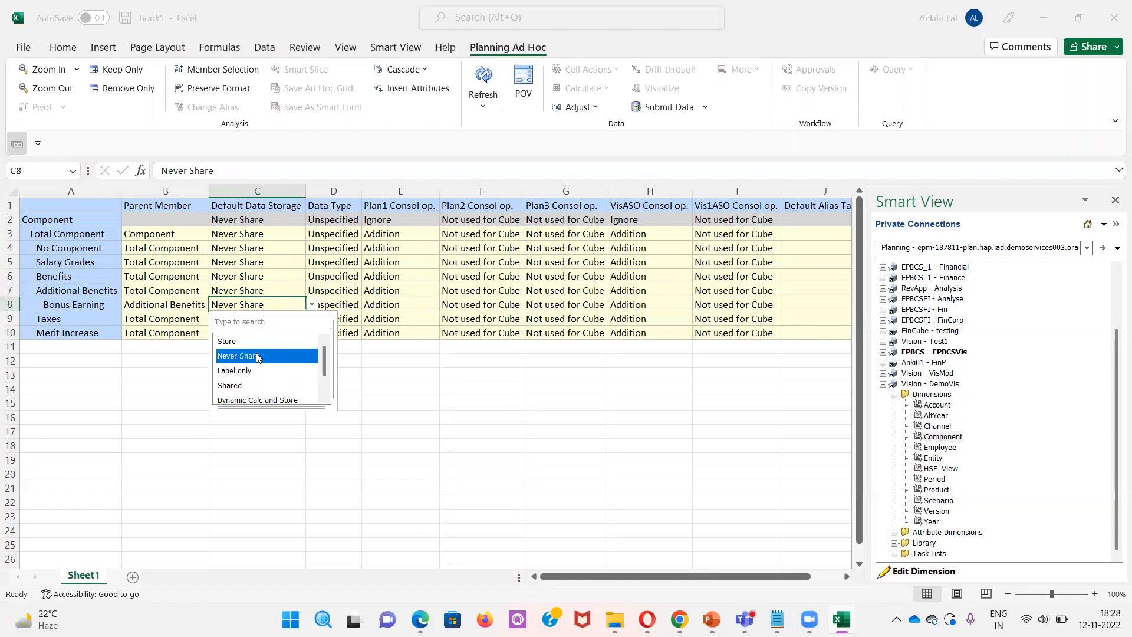
click(257, 355)
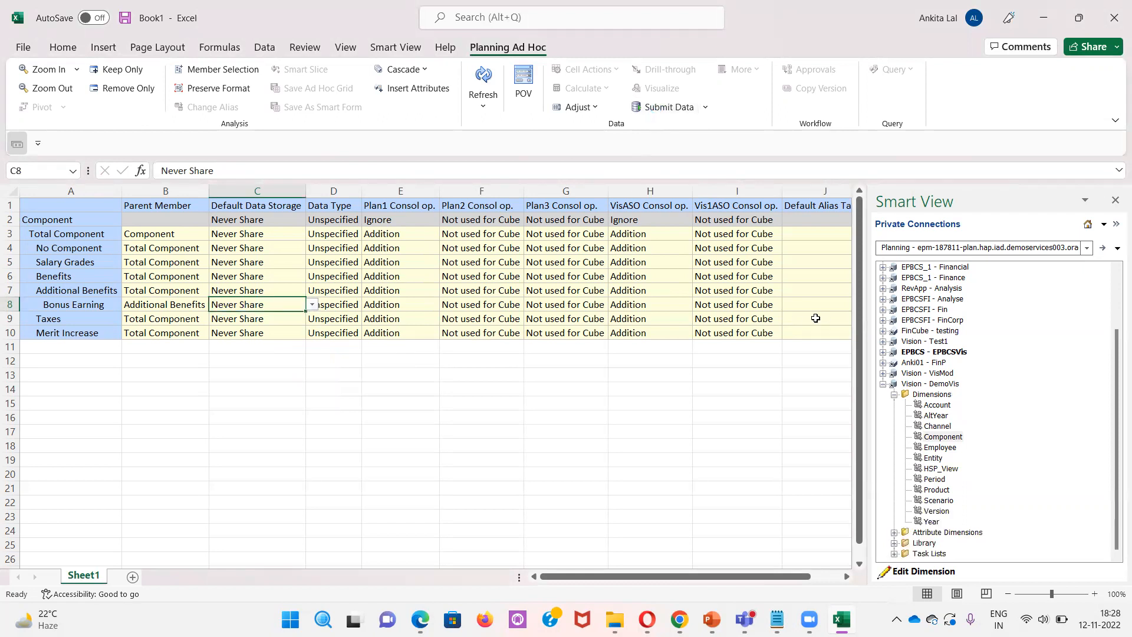
Enter 'Bonus_Earn' in Bonus Earning's Default Alias Table cell J8
click(815, 304)
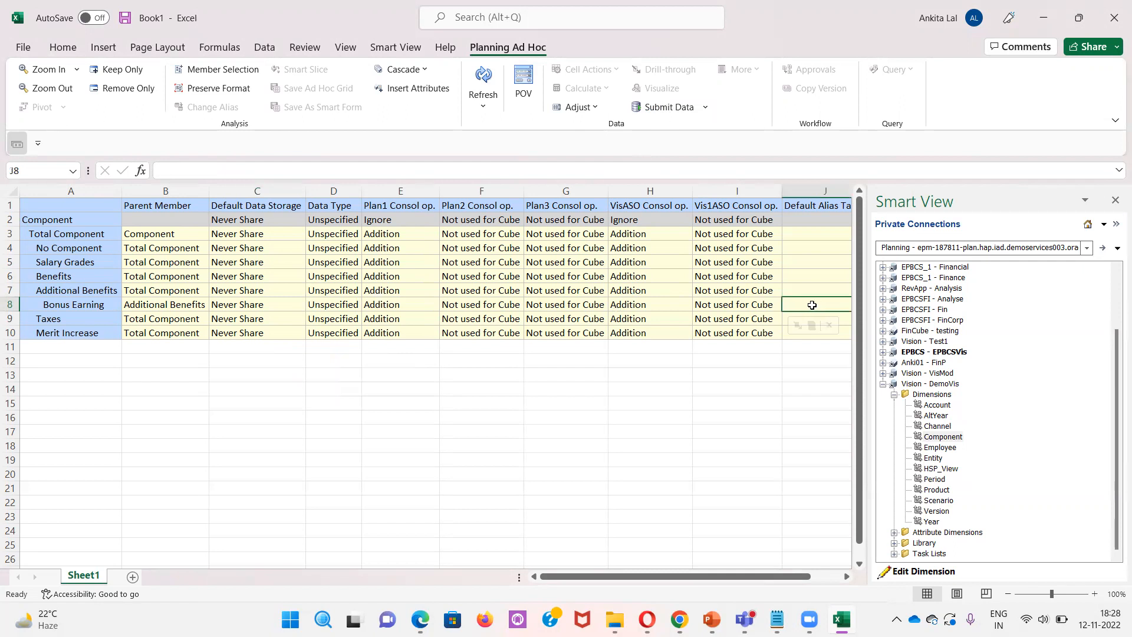
text(Bu)
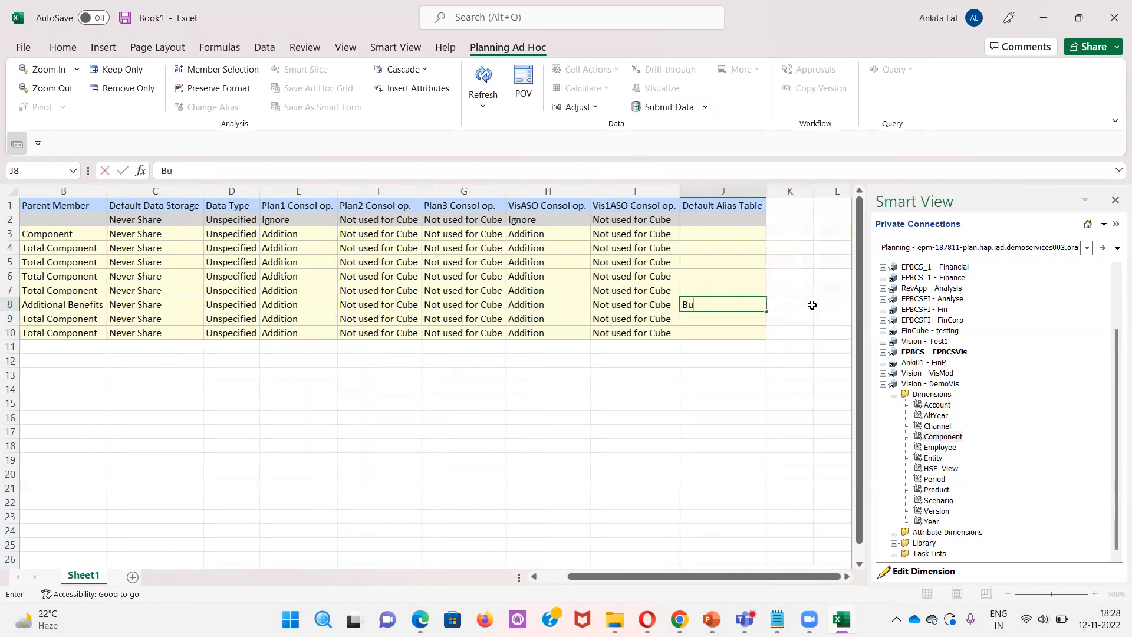
text(nus)
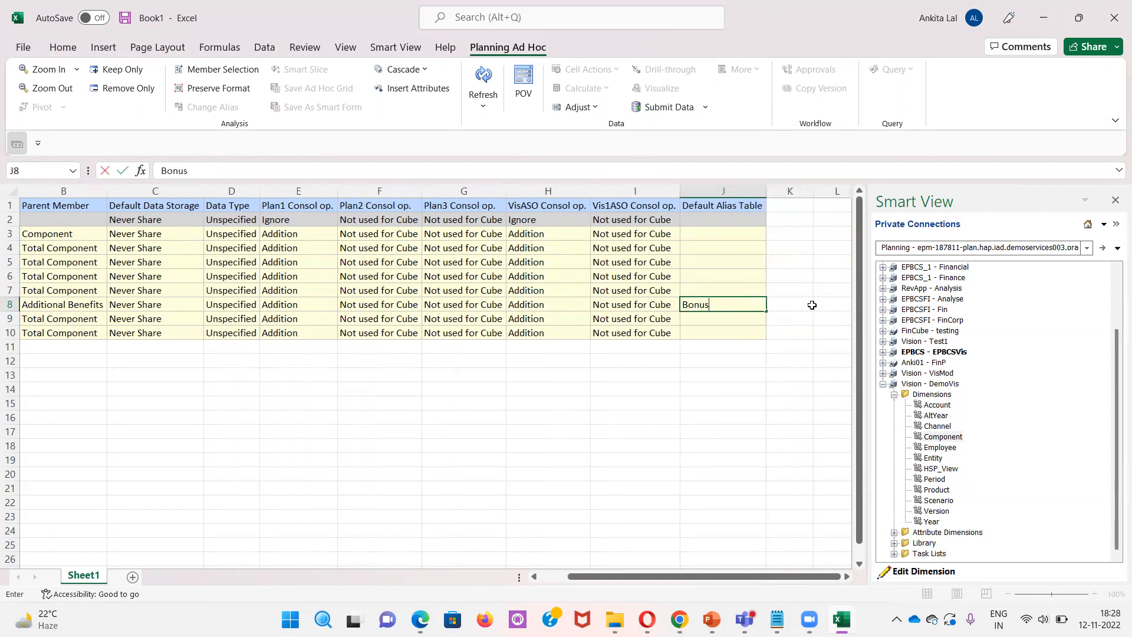
text(_E)
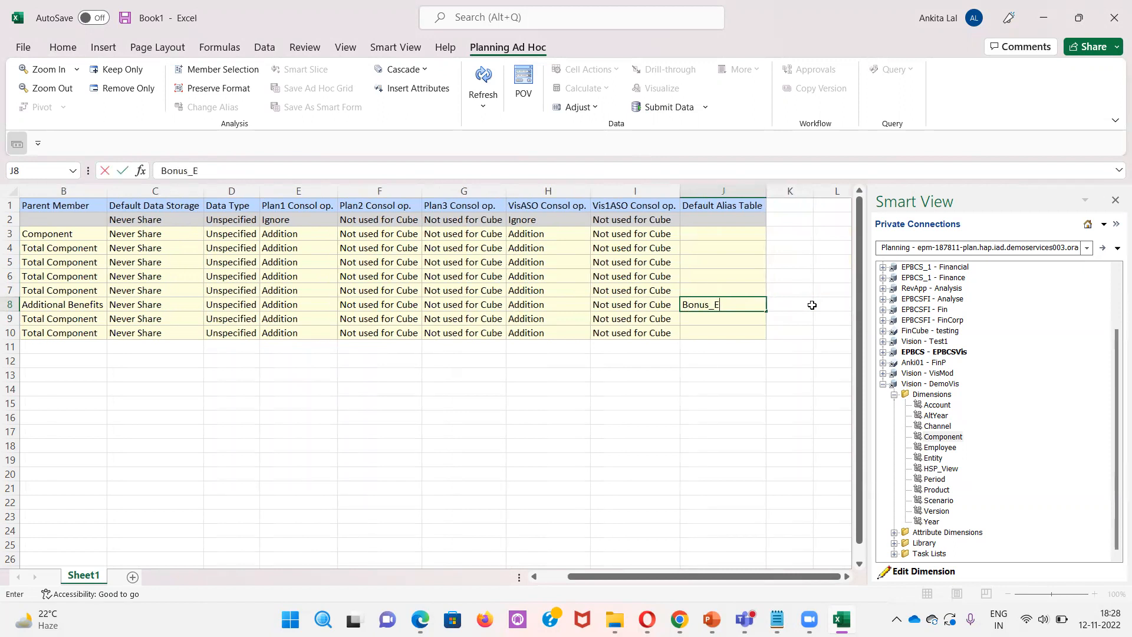
text(arn)
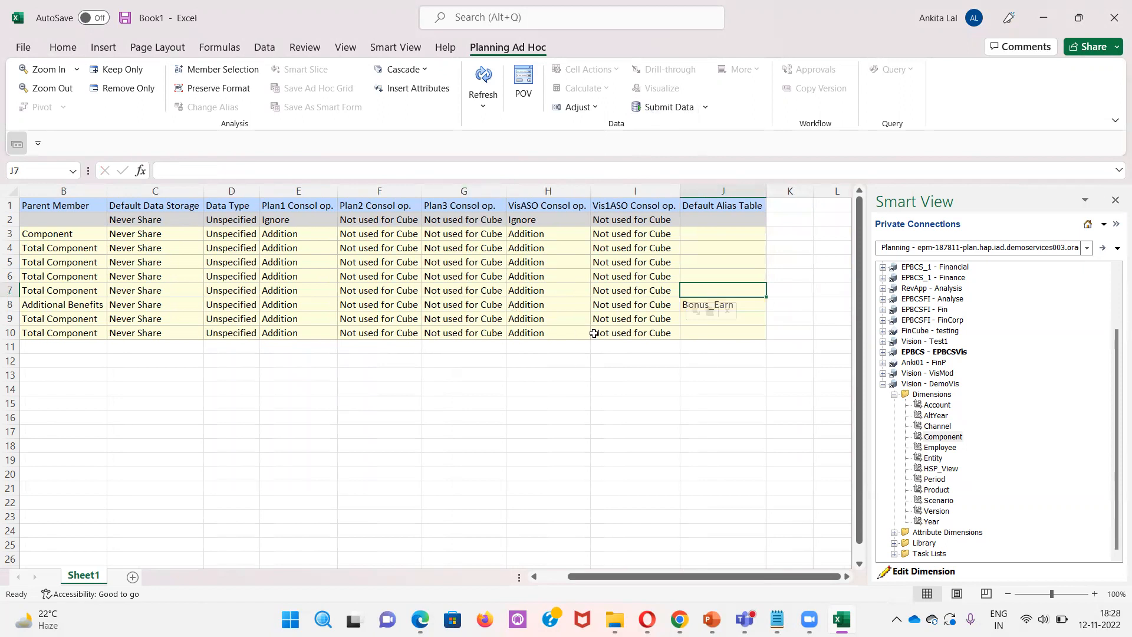
click(463, 304)
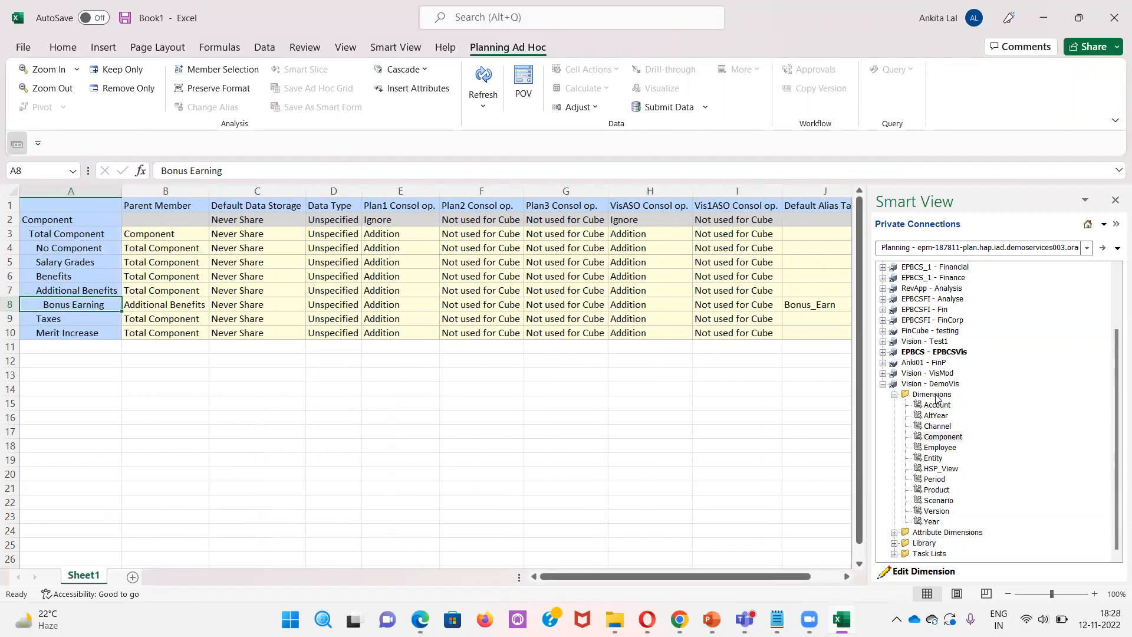
Refresh the Planning database with Database checked and Shared Members unchecked, confirming the outline rebuild
click(932, 395)
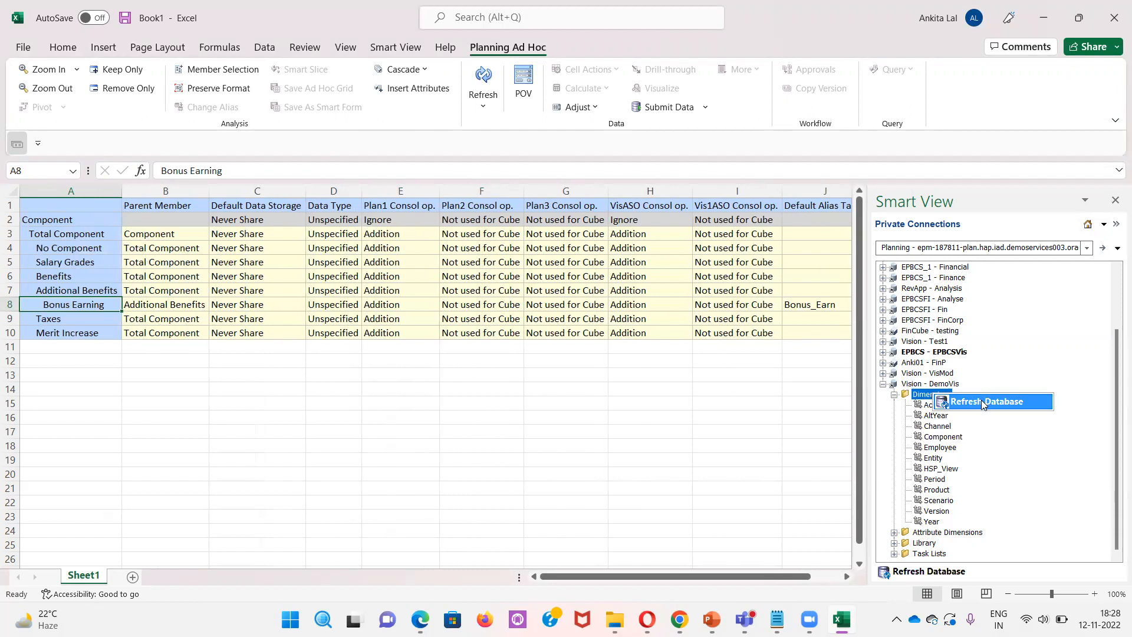
click(987, 402)
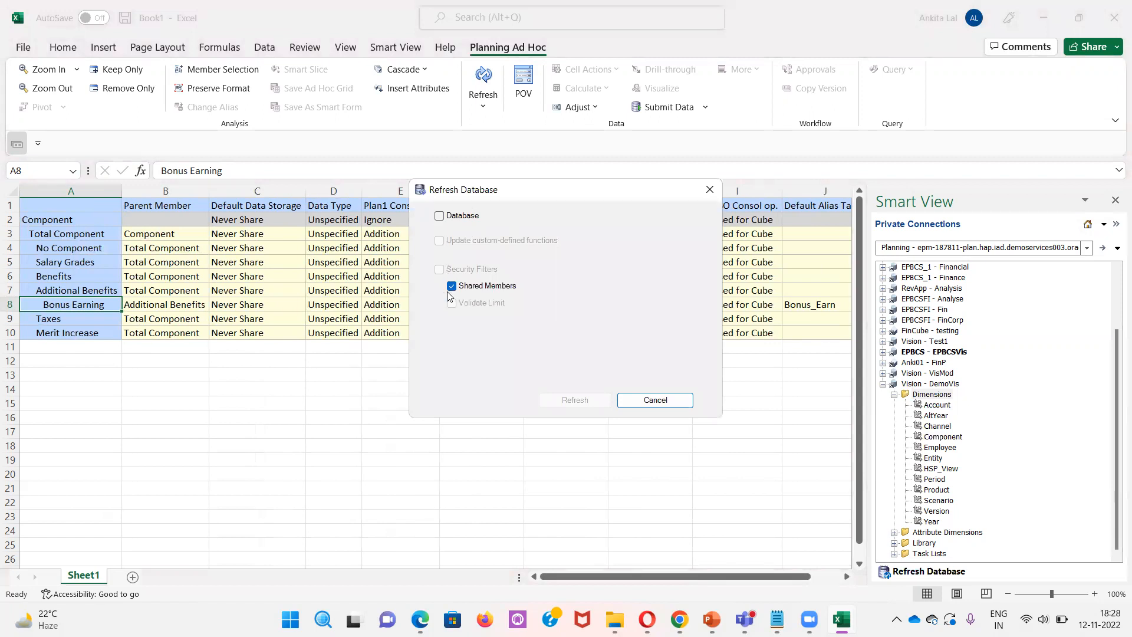
click(439, 215)
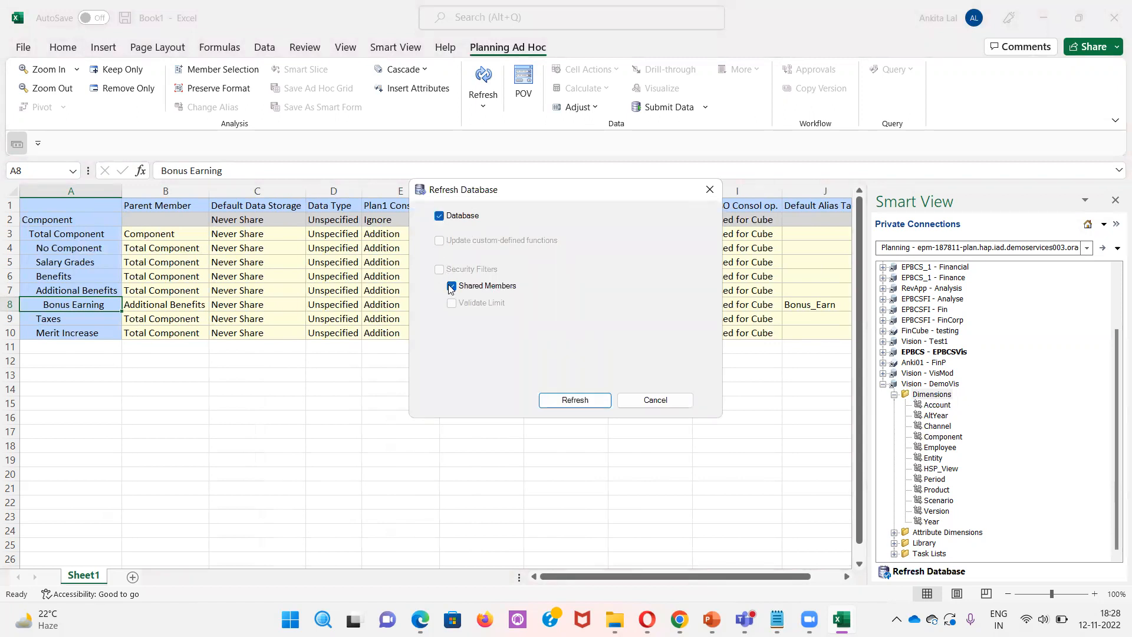
click(451, 286)
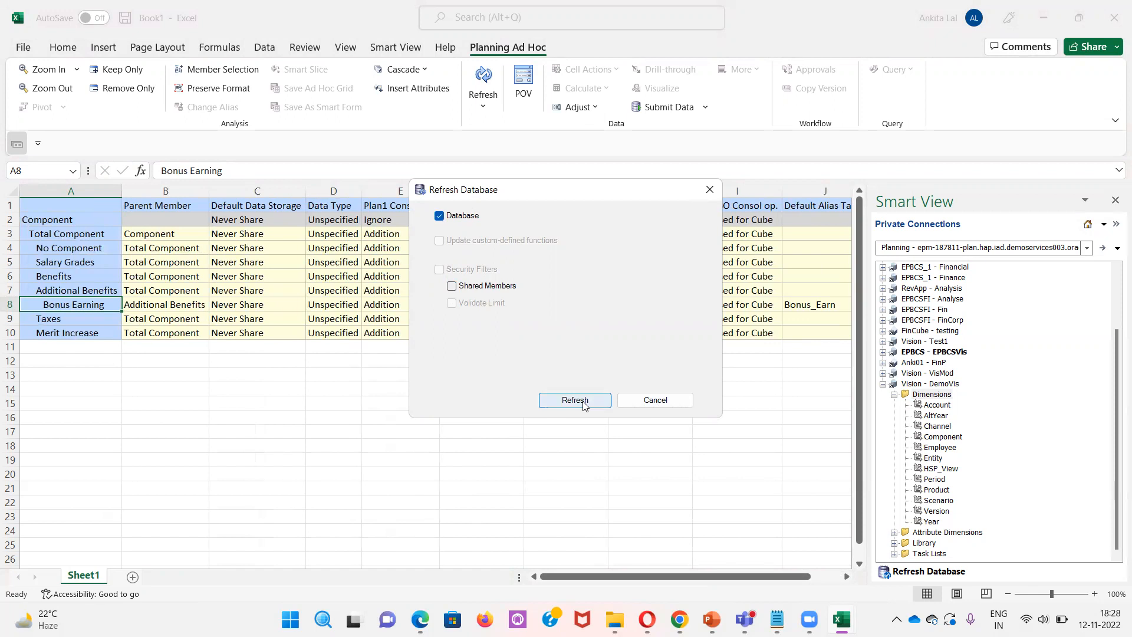
click(574, 400)
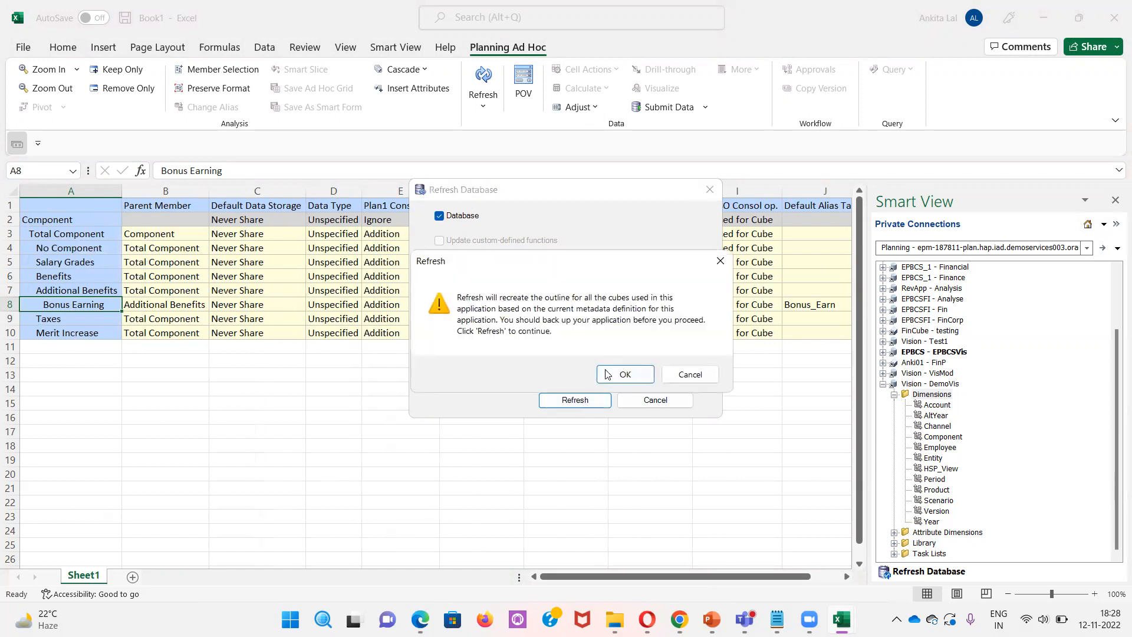
click(624, 374)
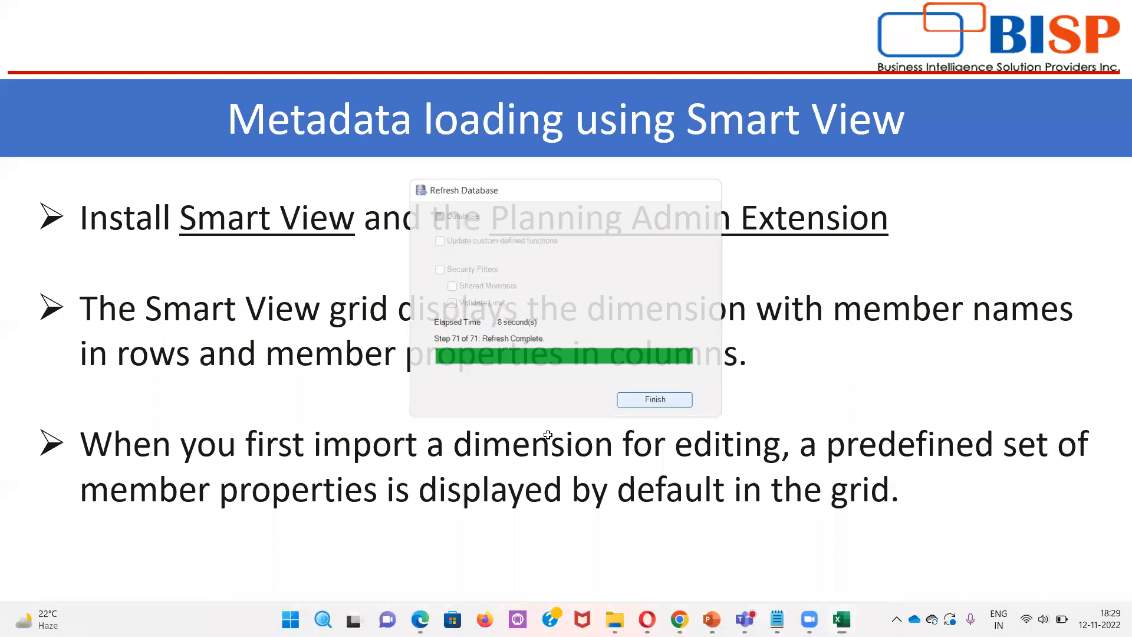
Dismiss the refresh notice, expand Additional Benefits and select Bonus Earning to check its alias
click(653, 399)
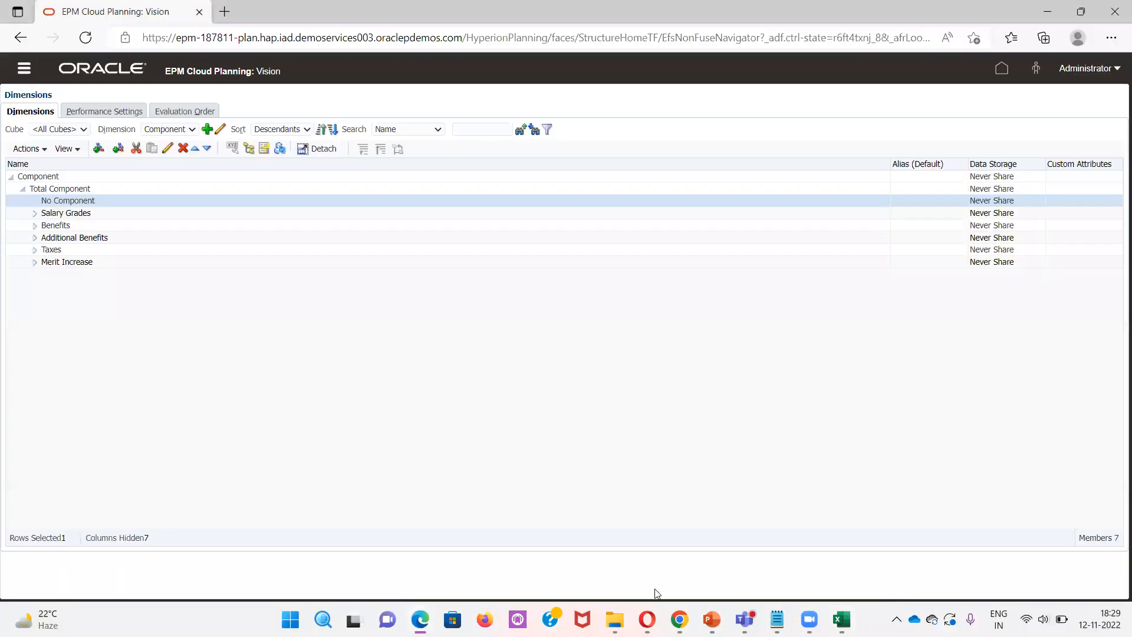
click(74, 237)
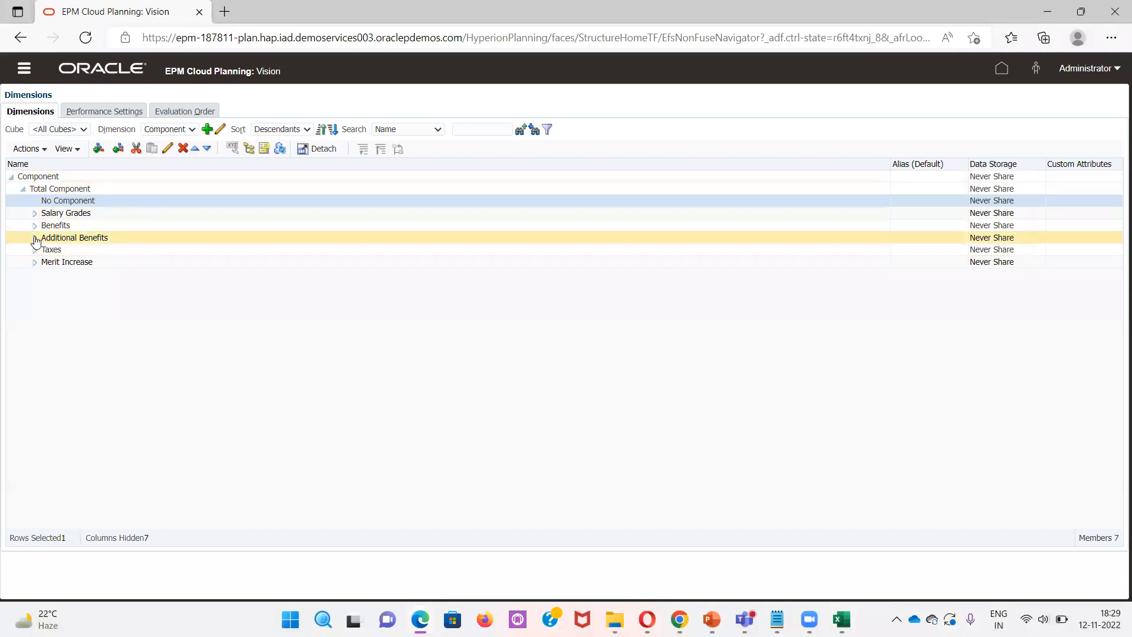
click(67, 261)
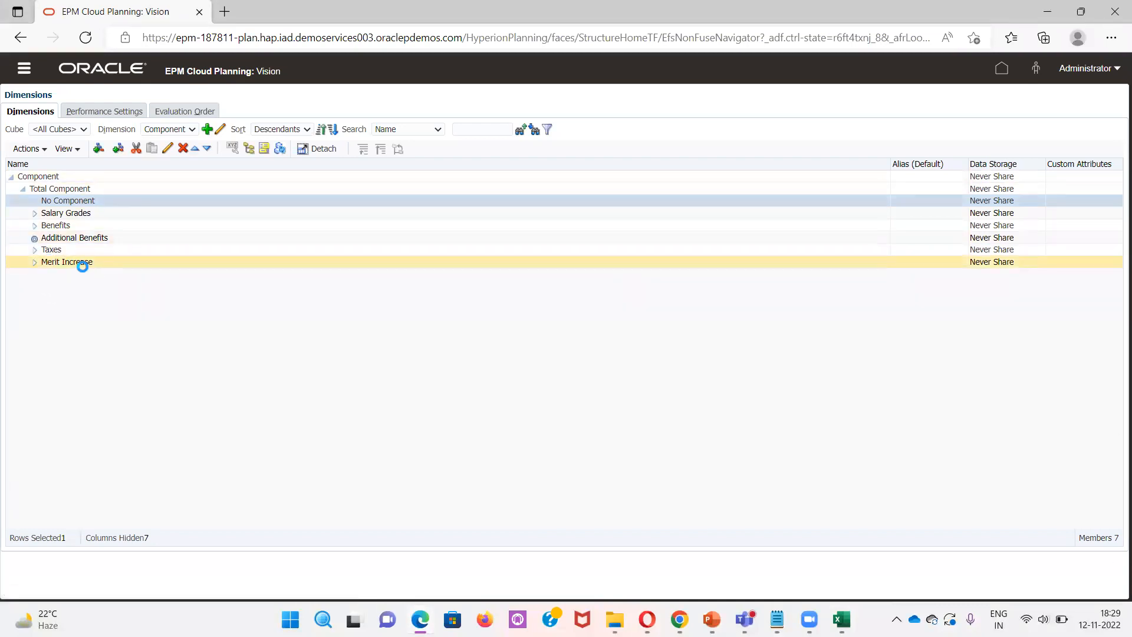
click(34, 238)
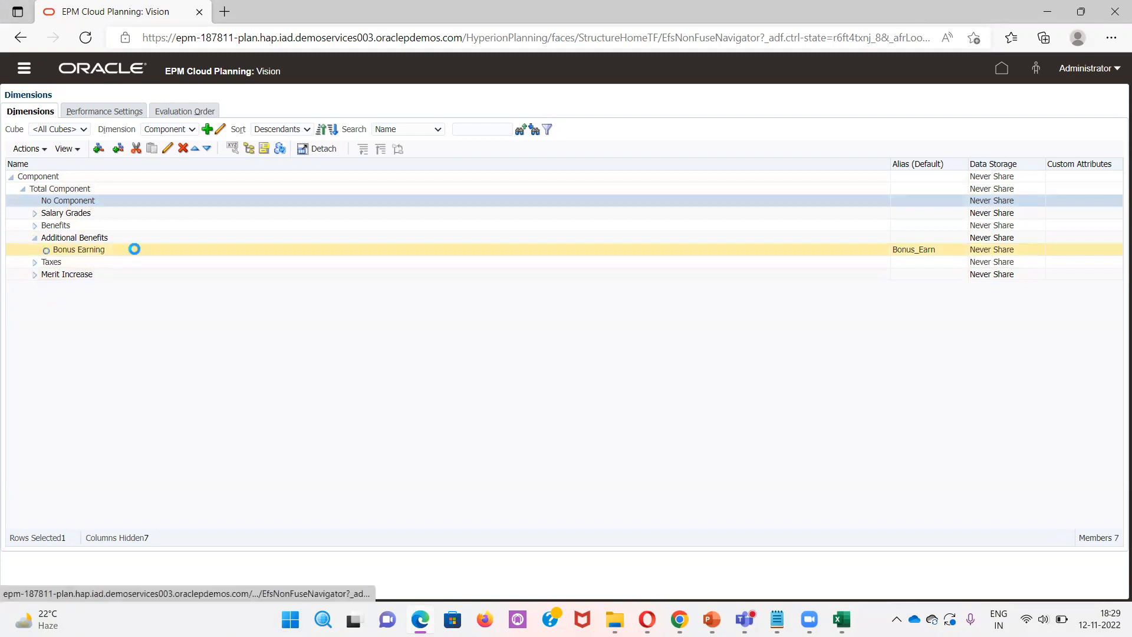
click(51, 262)
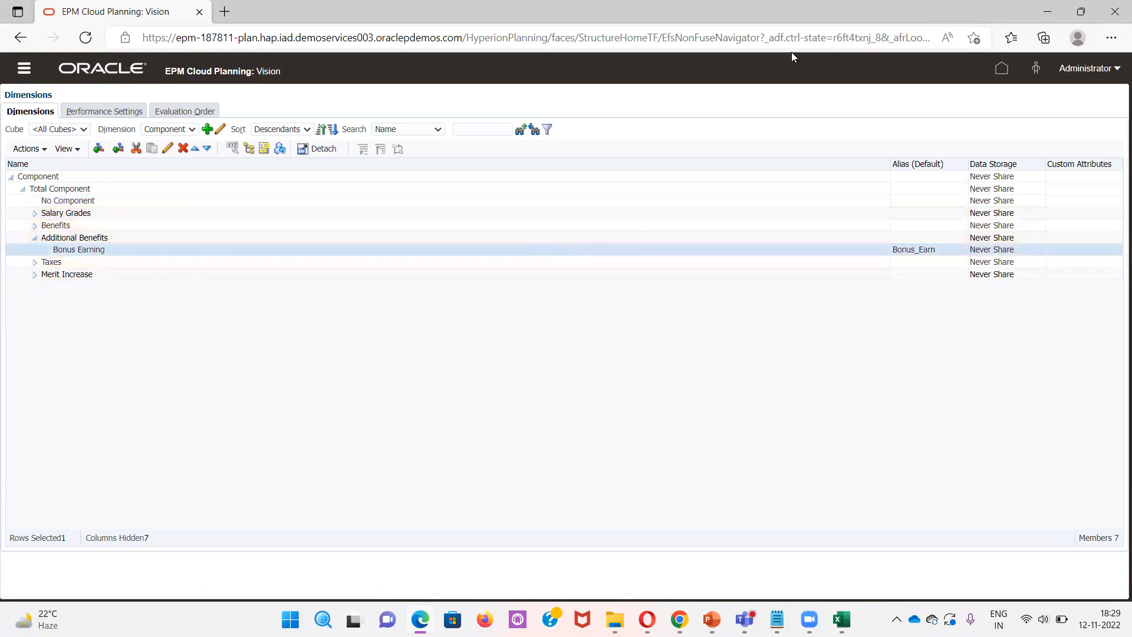
mouse_move(197, 353)
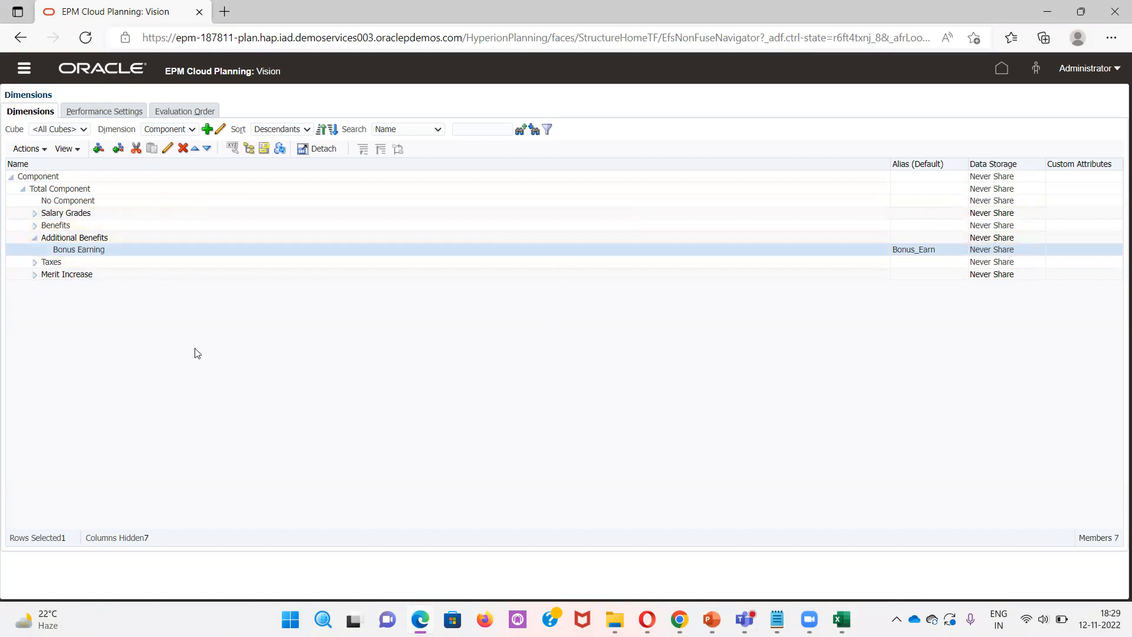
mouse_move(368, 312)
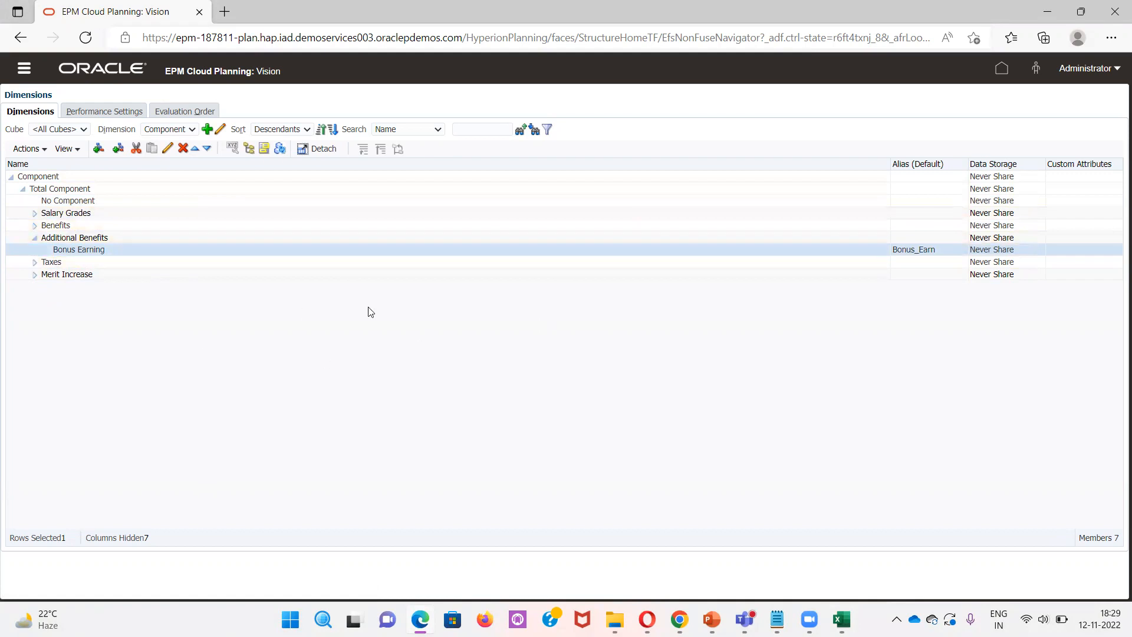
mouse_move(313, 293)
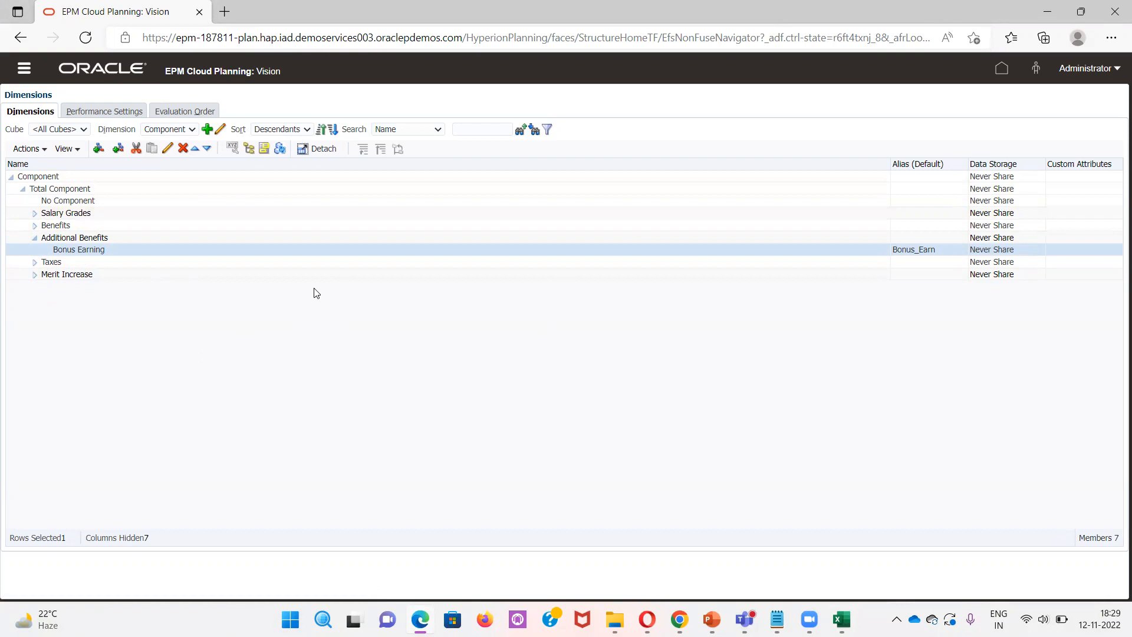
mouse_move(305, 32)
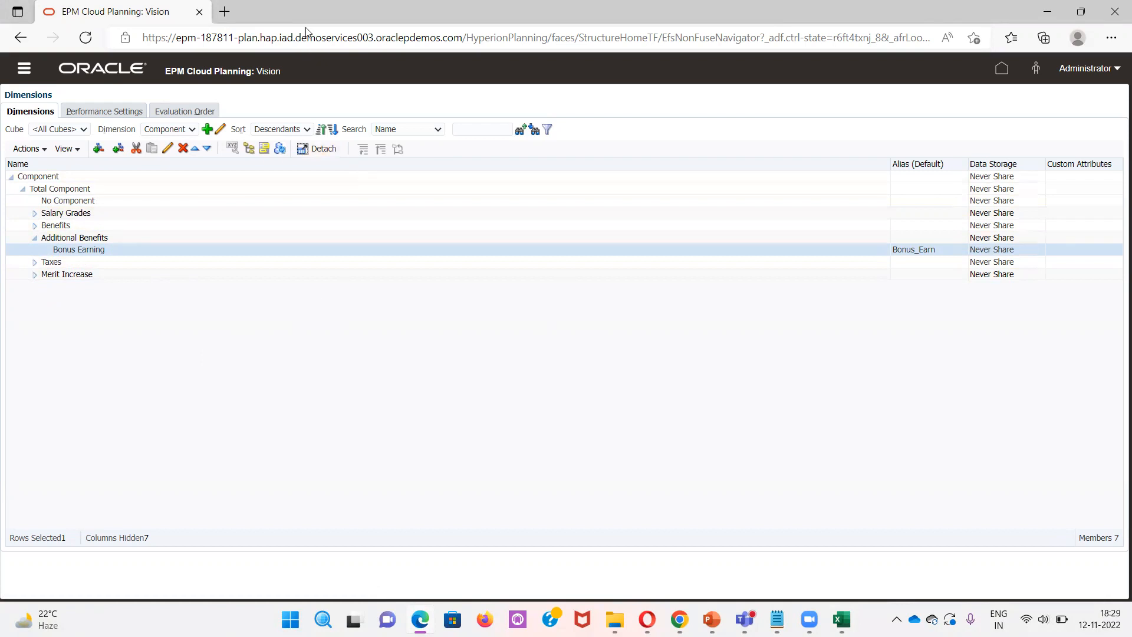